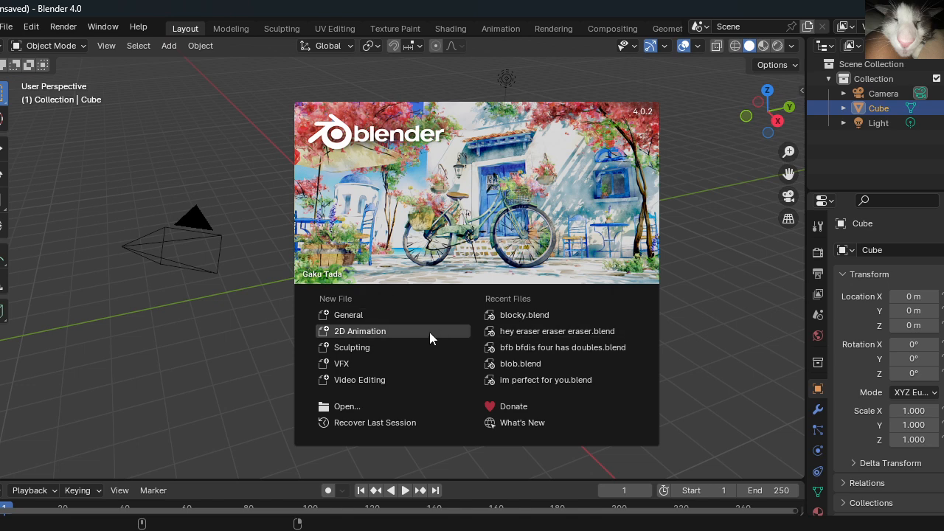
{"action": "mouse_move", "coordinate": [348, 316]}
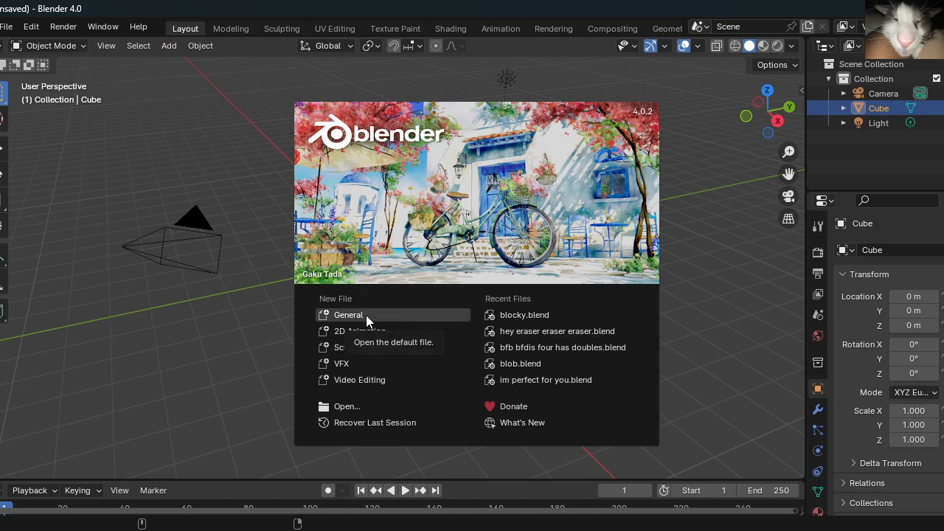
Start a General scene, view the cube from the front, and reach the Add menu
{"action": "left_click", "coordinate": [348, 315]}
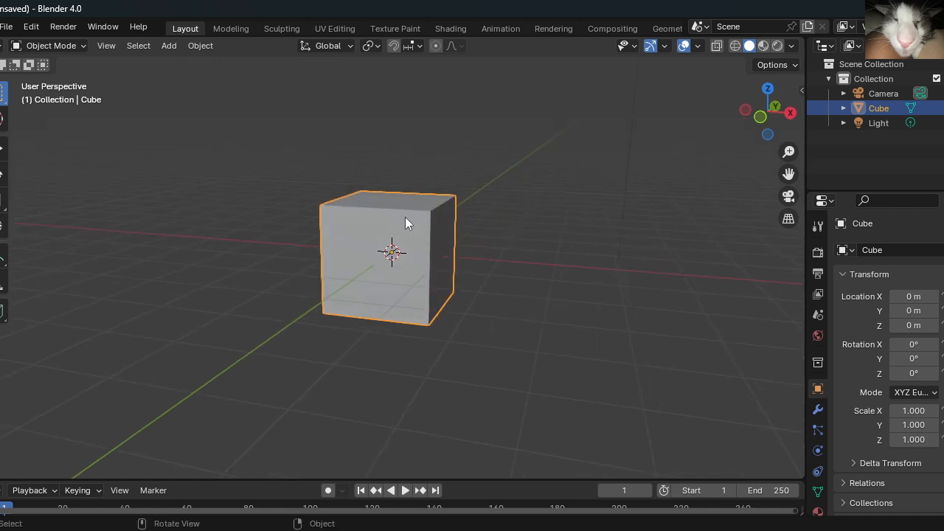
{"action": "mouse_move", "coordinate": [287, 165]}
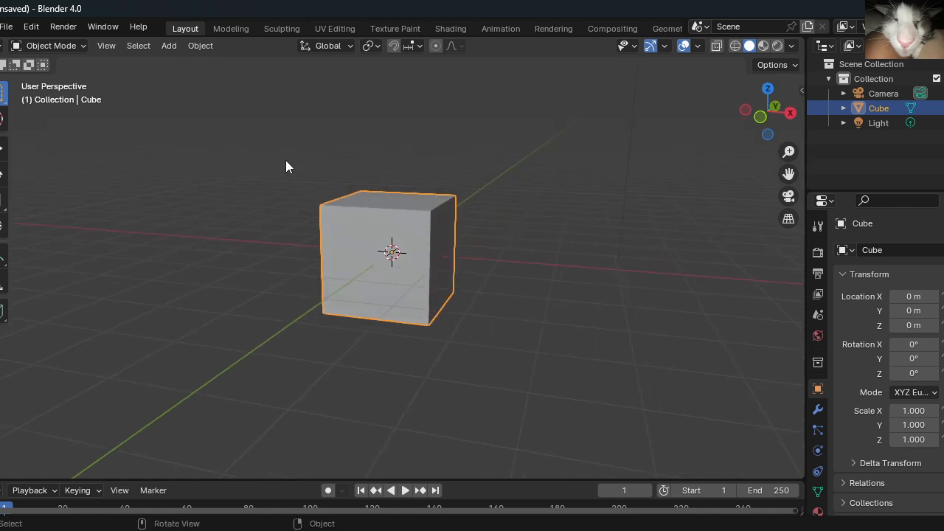
{"action": "key", "text": "KP_1"}
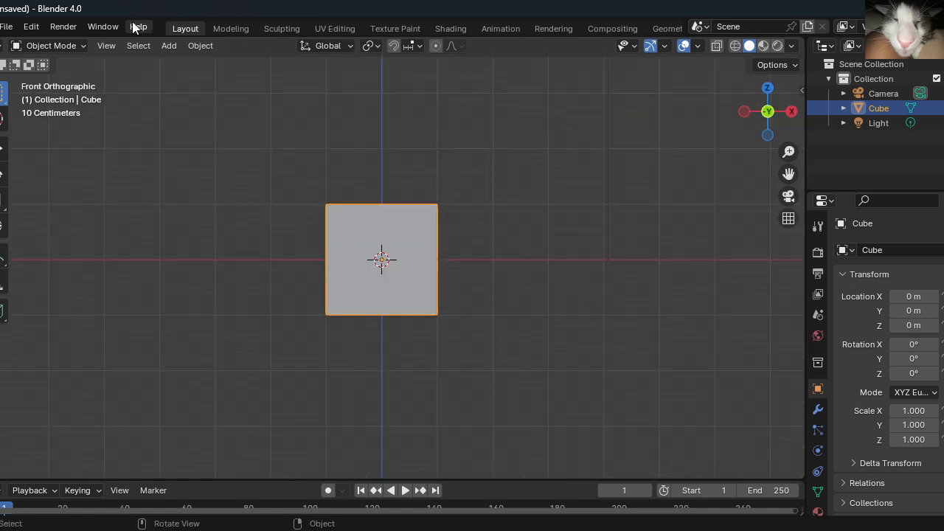
{"action": "left_click", "coordinate": [138, 45]}
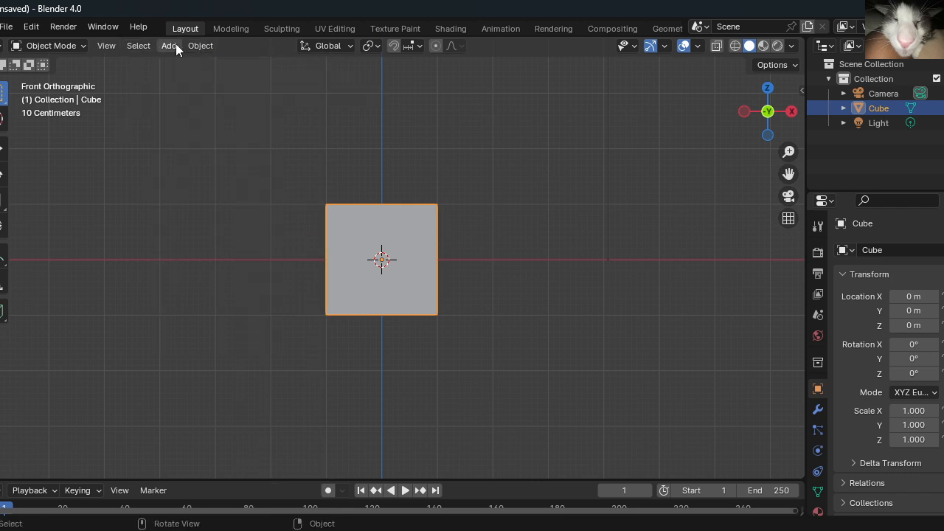
{"action": "left_click", "coordinate": [168, 44]}
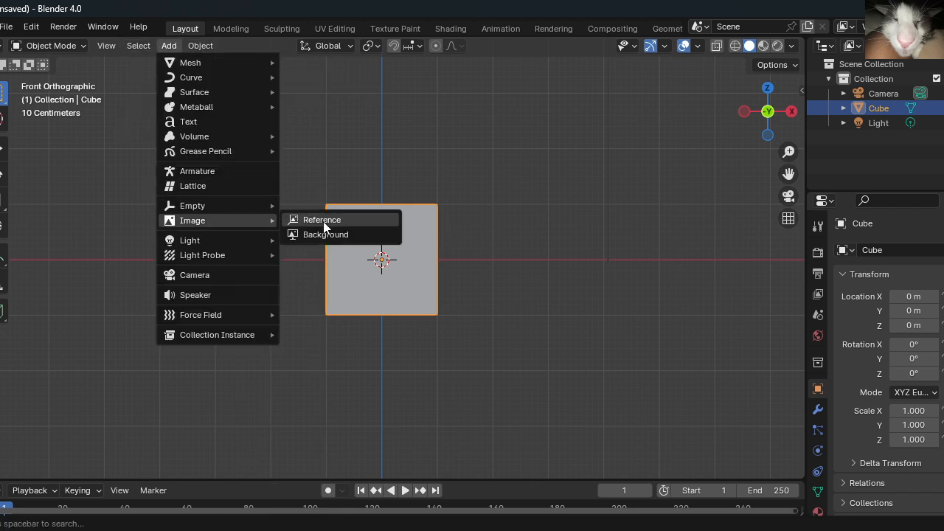
Add a reference image behind the cube, browsing the file list for the picture
{"action": "left_click", "coordinate": [321, 219]}
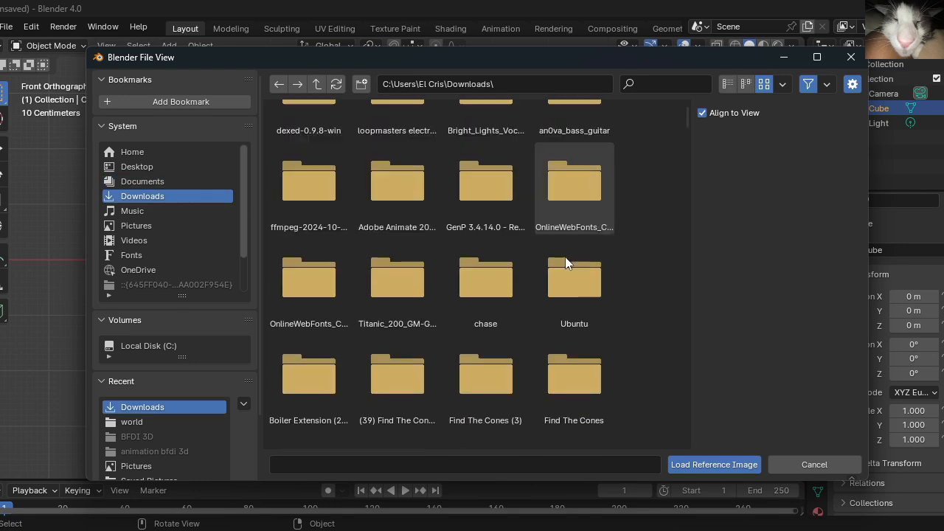
{"action": "scroll", "scroll_direction": "down", "scroll_amount": 3}
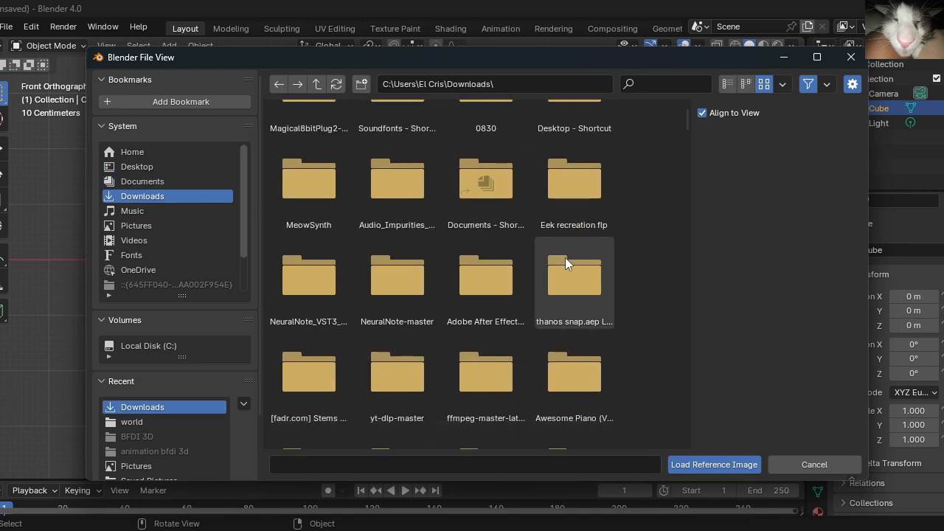
{"action": "scroll", "scroll_direction": "down", "scroll_amount": 3}
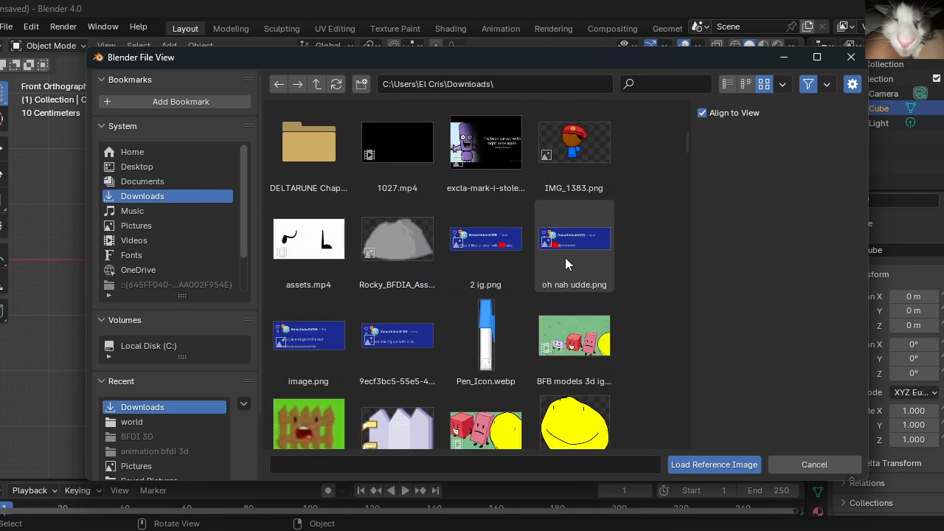
{"action": "scroll", "scroll_direction": "down", "scroll_amount": 3}
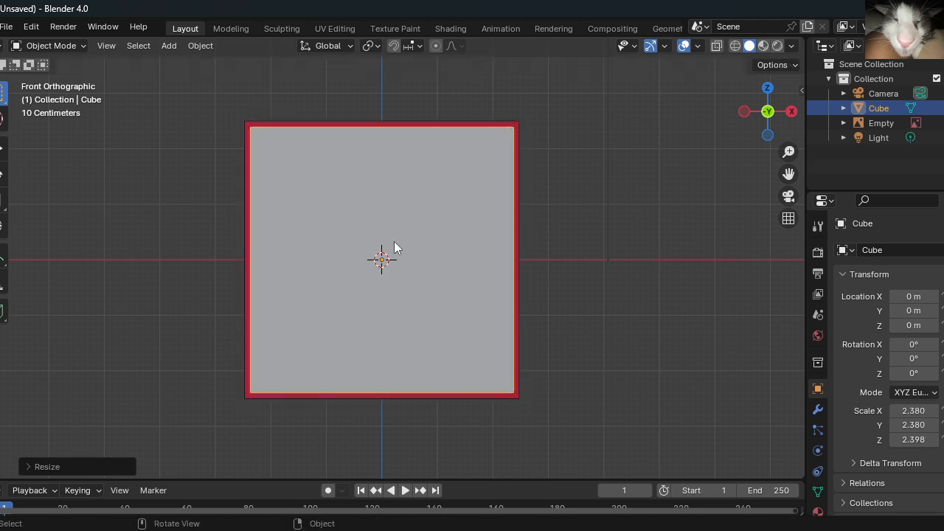
Rescale the cube to about 2.33 and nudge it inside the reference square's red border
{"action": "key", "text": "s"}
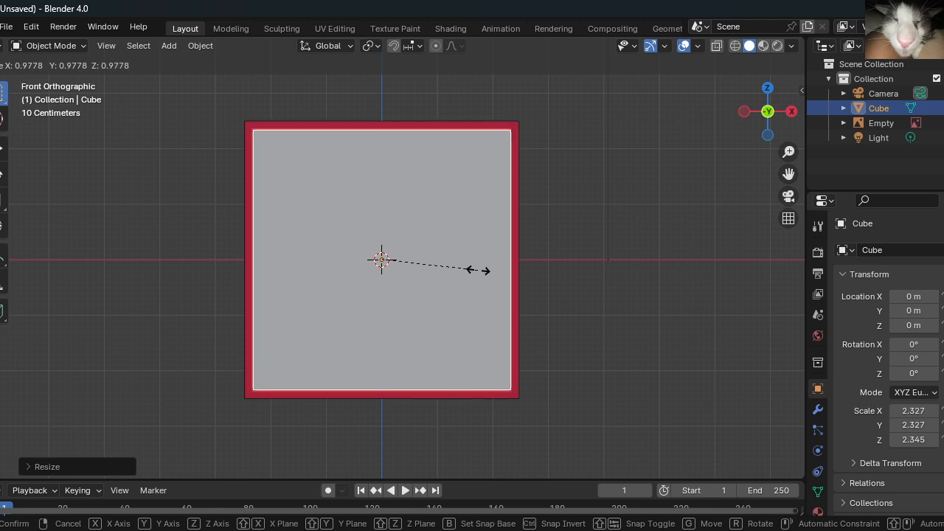
{"action": "left_click", "coordinate": [413, 245]}
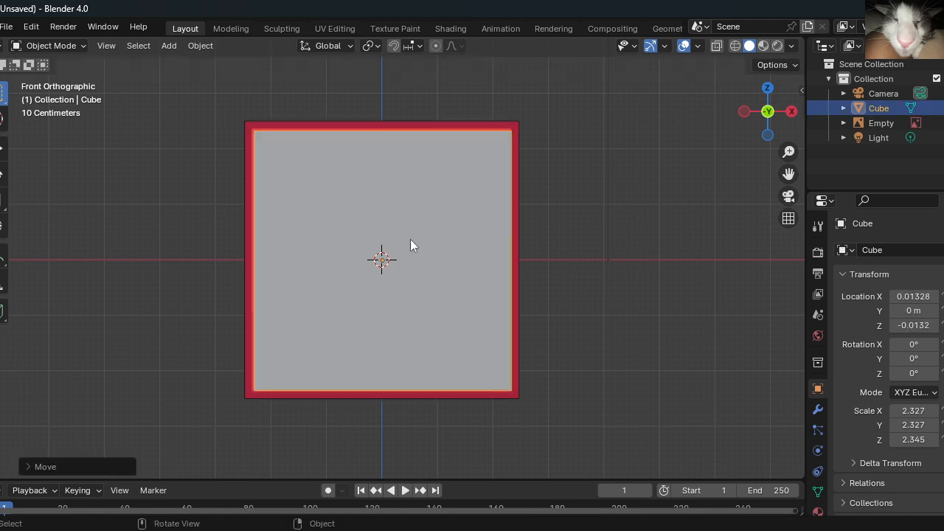
{"action": "left_click_drag", "start_coordinate": [412, 245], "coordinate": [544, 171]}
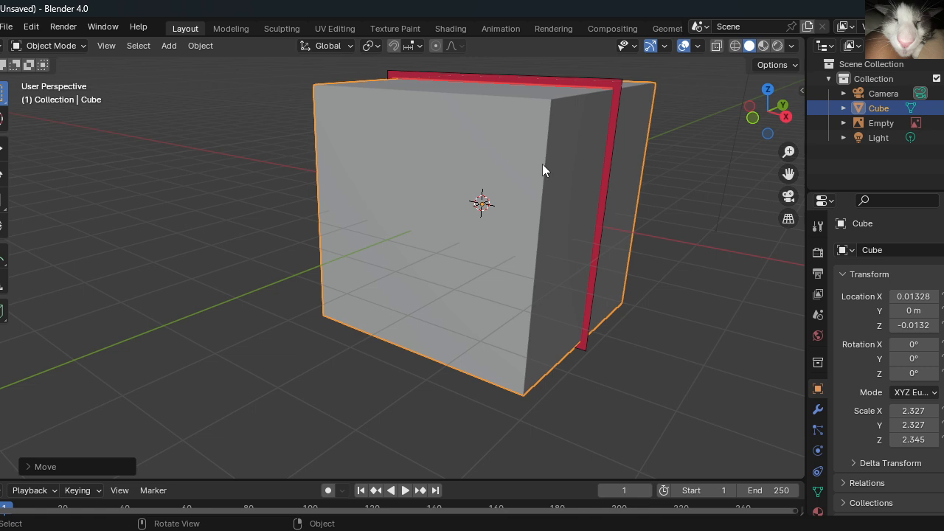
{"action": "key", "text": "g"}
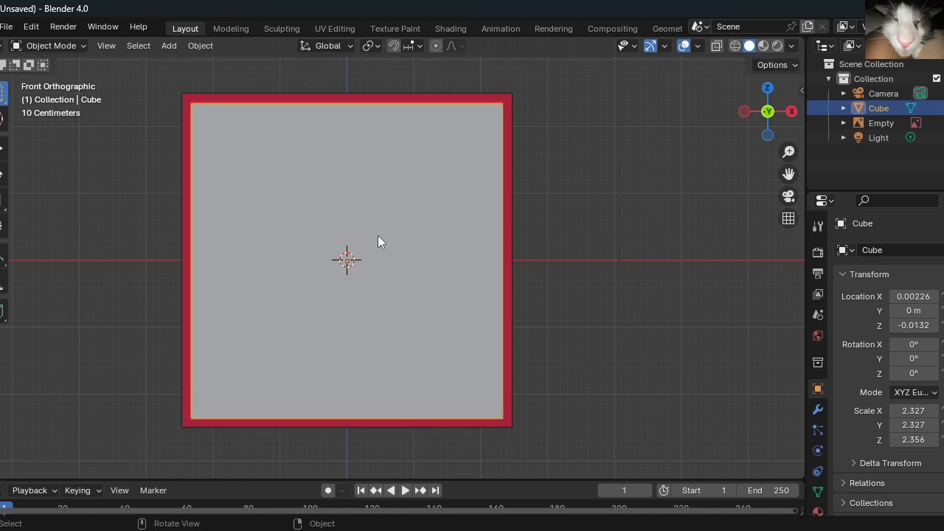
{"action": "mouse_move", "coordinate": [498, 301]}
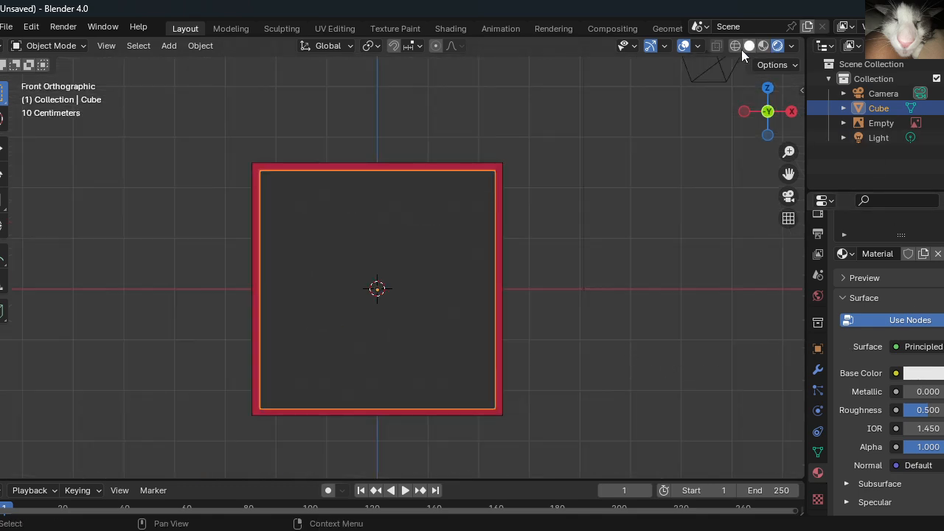
Give the cube a red Emission material via the emission colour picker
{"action": "left_click", "coordinate": [735, 45]}
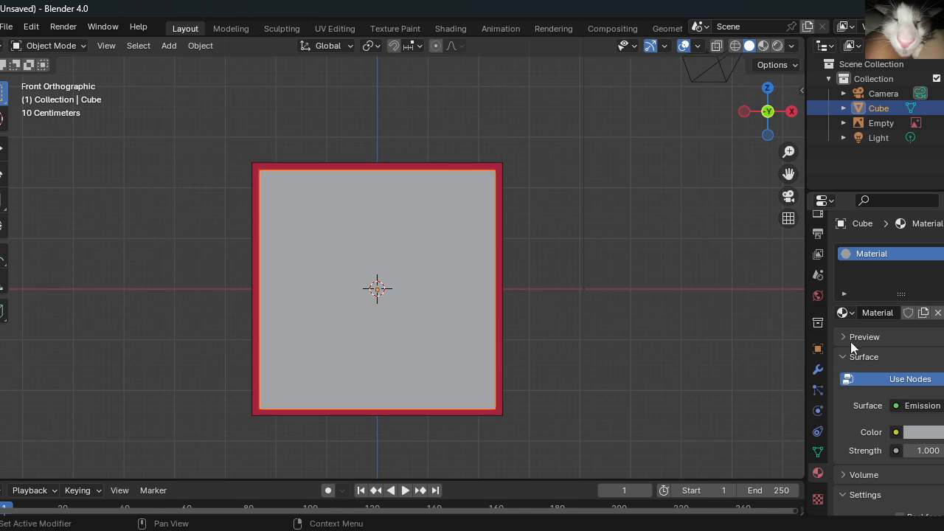
{"action": "left_click", "coordinate": [881, 122]}
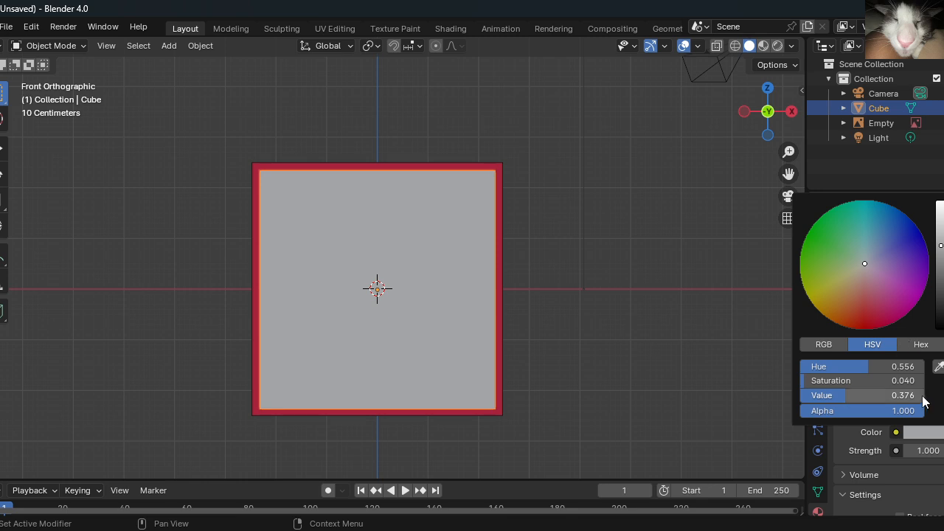
{"action": "mouse_move", "coordinate": [929, 410]}
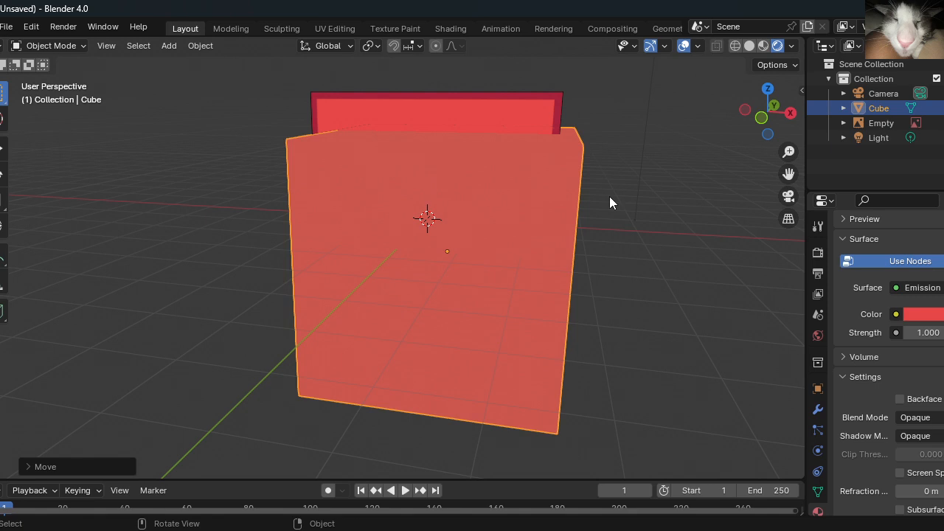
Change the colour management view transform from AgX to Standard for a truer red
{"action": "key", "text": "KP_1"}
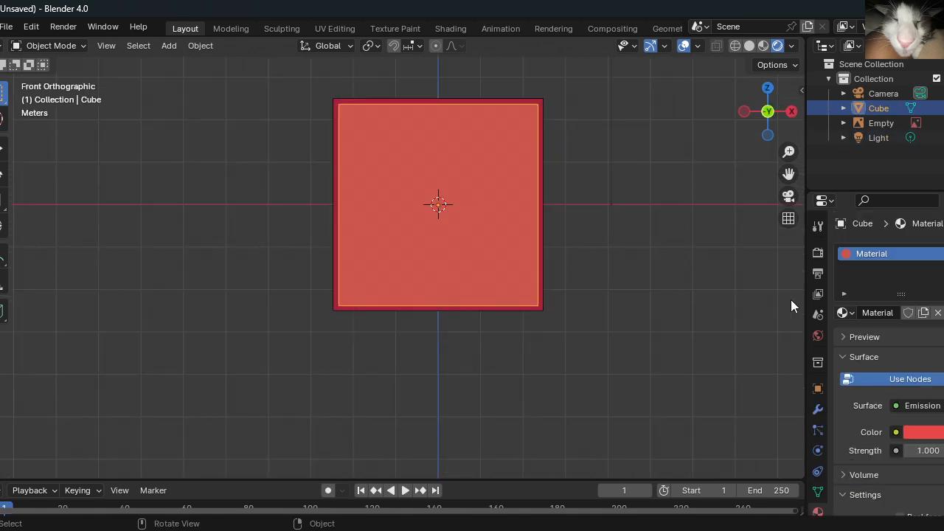
{"action": "mouse_move", "coordinate": [911, 429]}
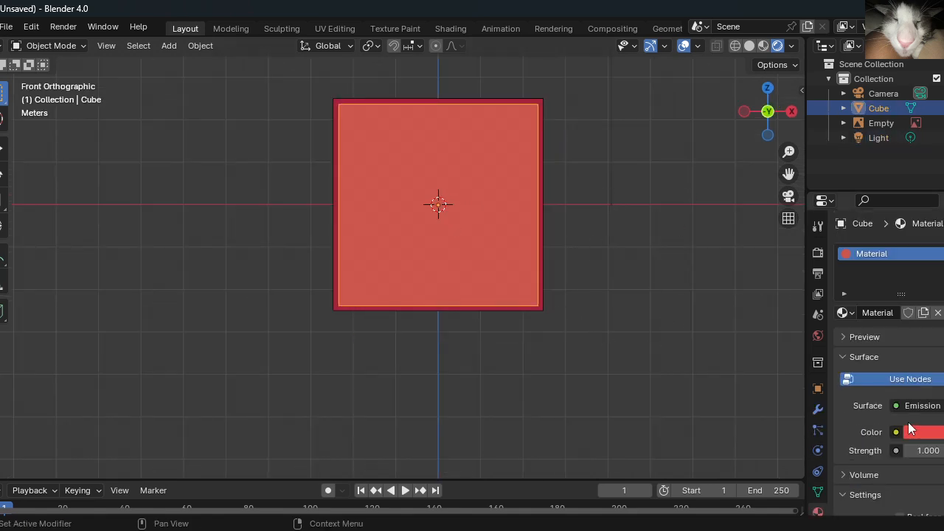
{"action": "mouse_move", "coordinate": [853, 236]}
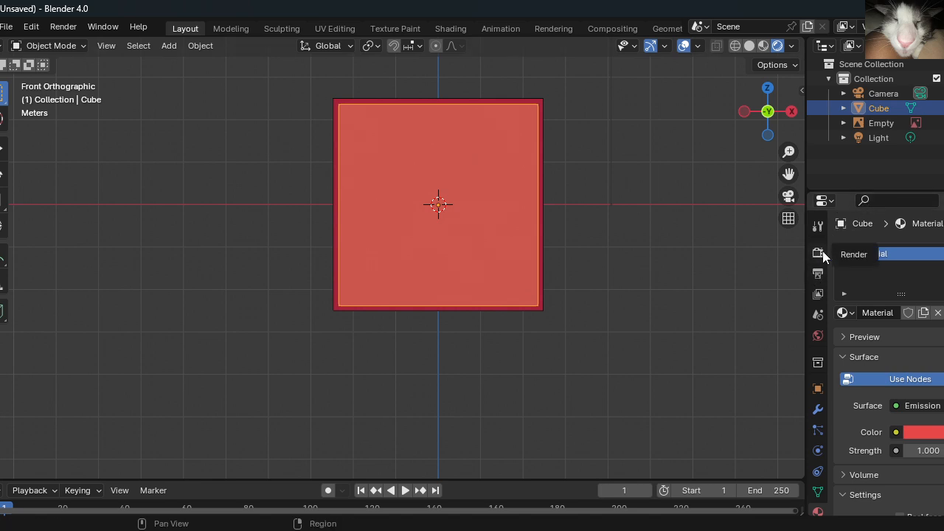
{"action": "left_click", "coordinate": [817, 254]}
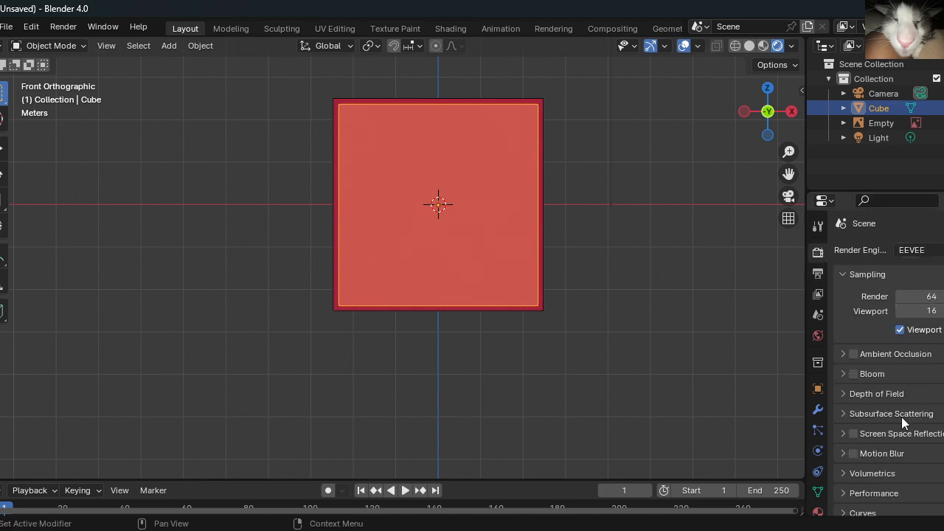
{"action": "scroll", "scroll_direction": "down", "scroll_amount": 3}
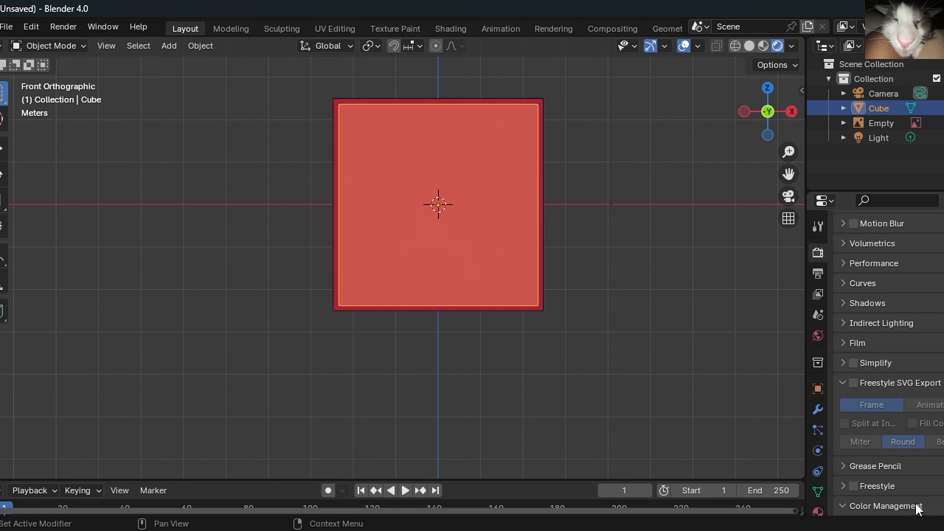
{"action": "scroll", "scroll_direction": "down", "scroll_amount": 3}
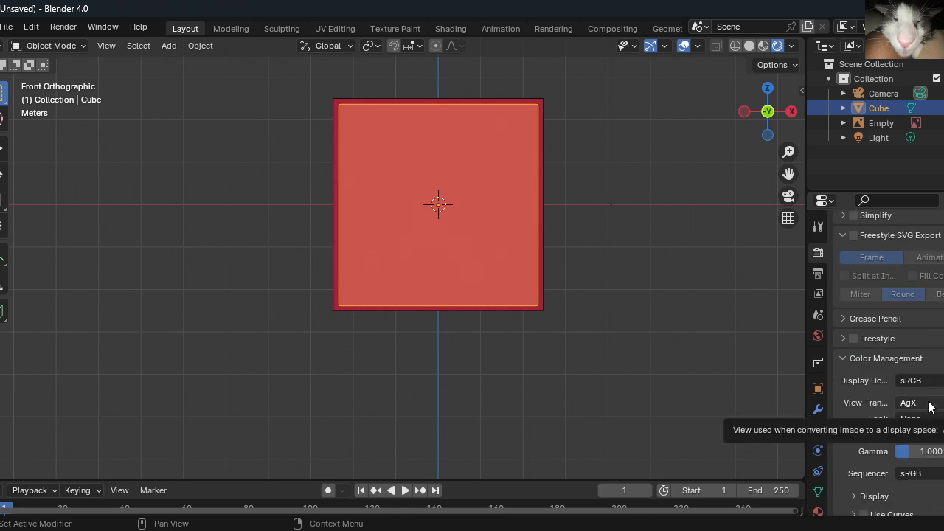
{"action": "left_click", "coordinate": [917, 401]}
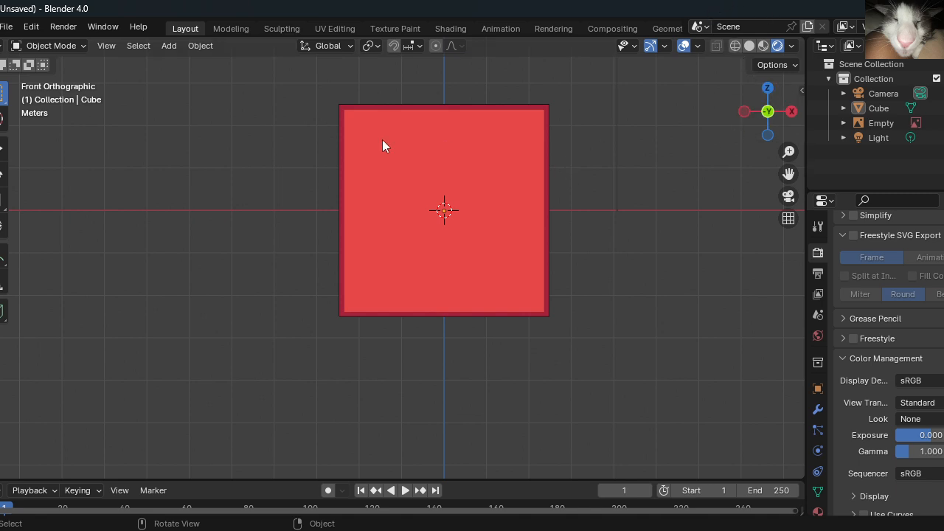
{"action": "mouse_move", "coordinate": [494, 251]}
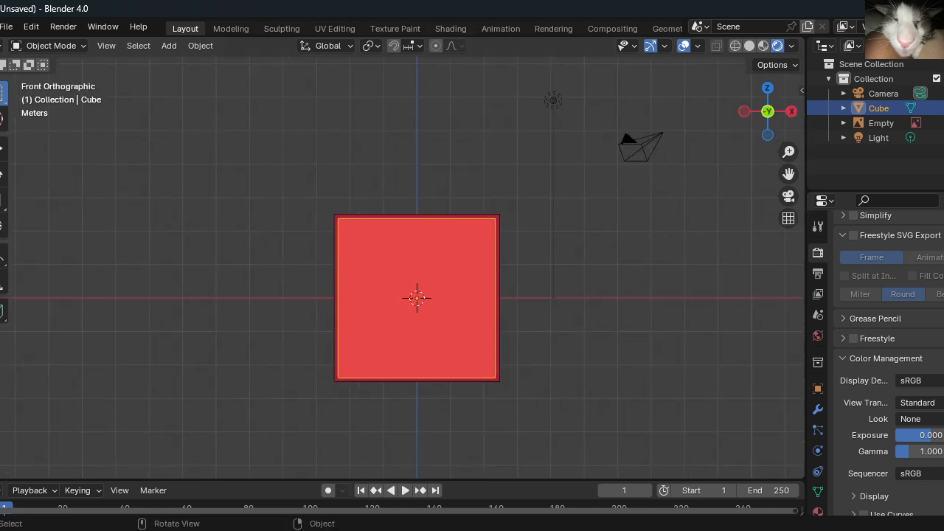
{"action": "mouse_move", "coordinate": [442, 262]}
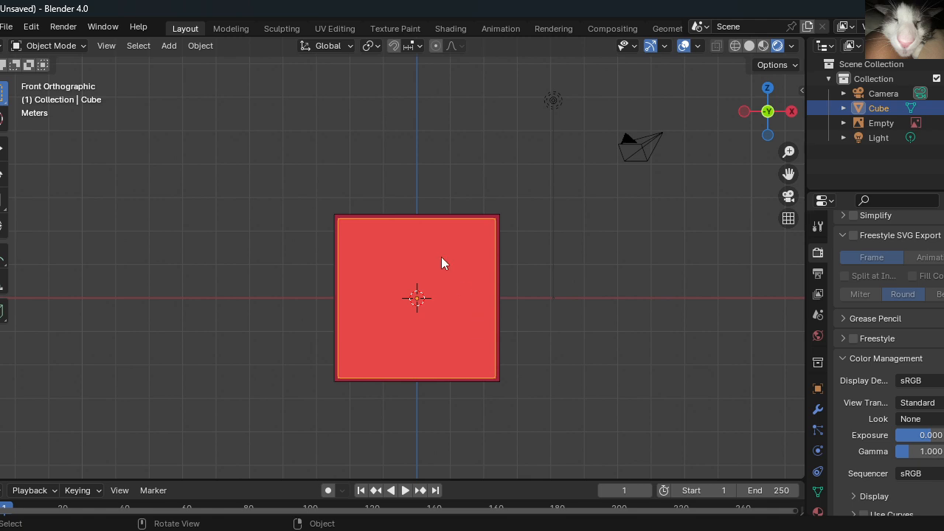
{"action": "mouse_move", "coordinate": [555, 218]}
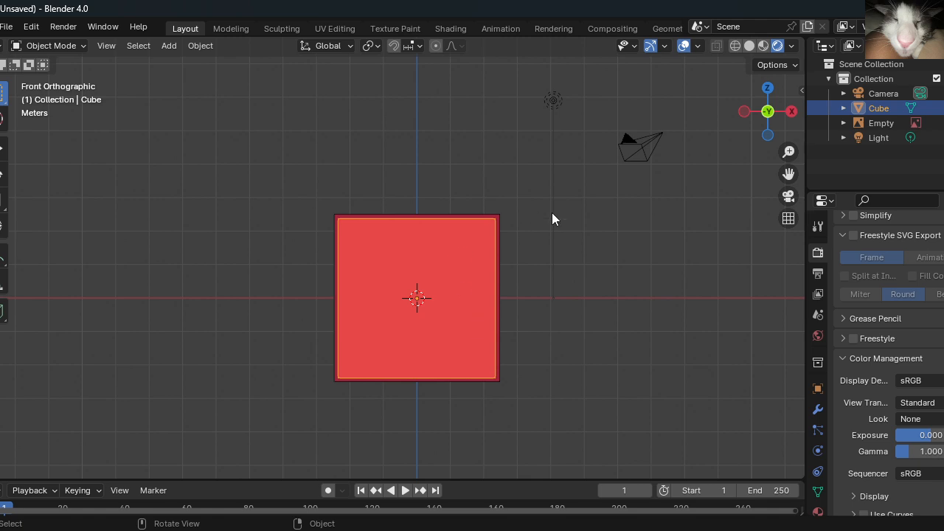
{"action": "mouse_move", "coordinate": [626, 471]}
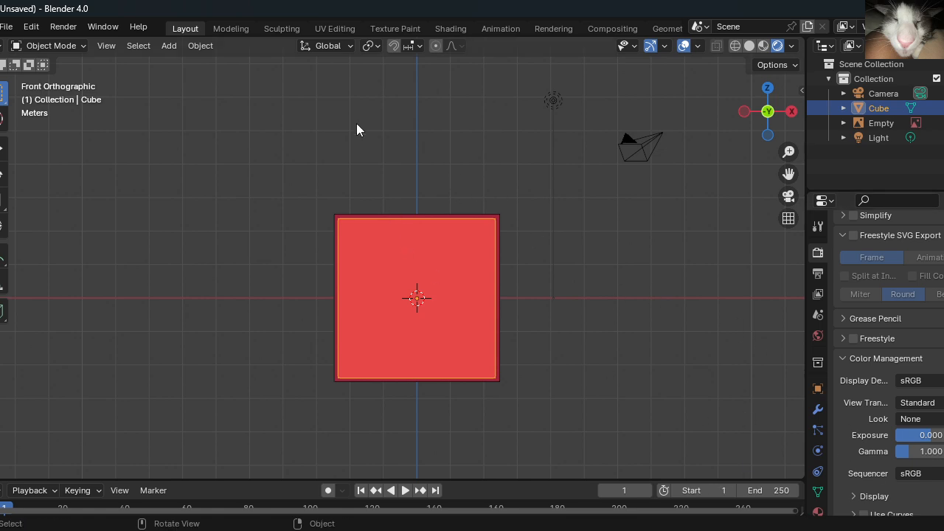
Search the Preferences add-ons list for 'ucu' to check the Ucupaint add-on
{"action": "left_click", "coordinate": [31, 27]}
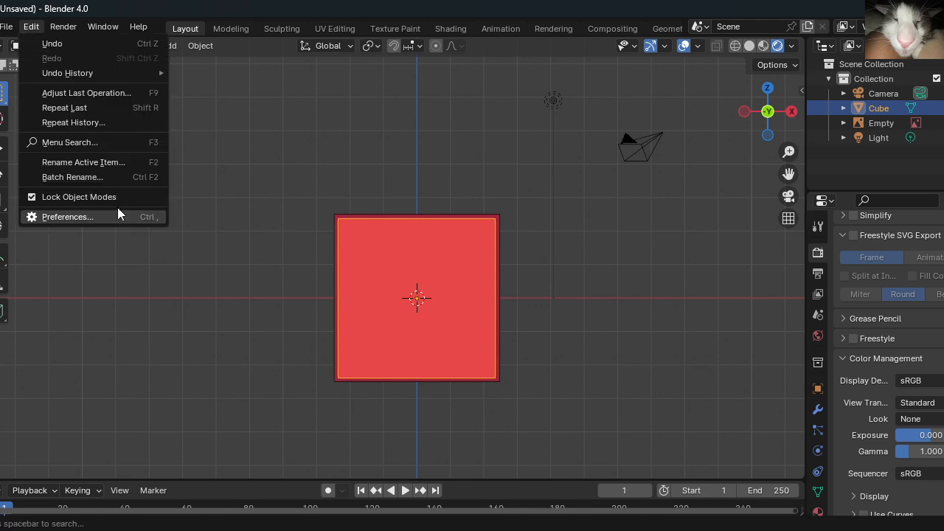
{"action": "left_click", "coordinate": [67, 215]}
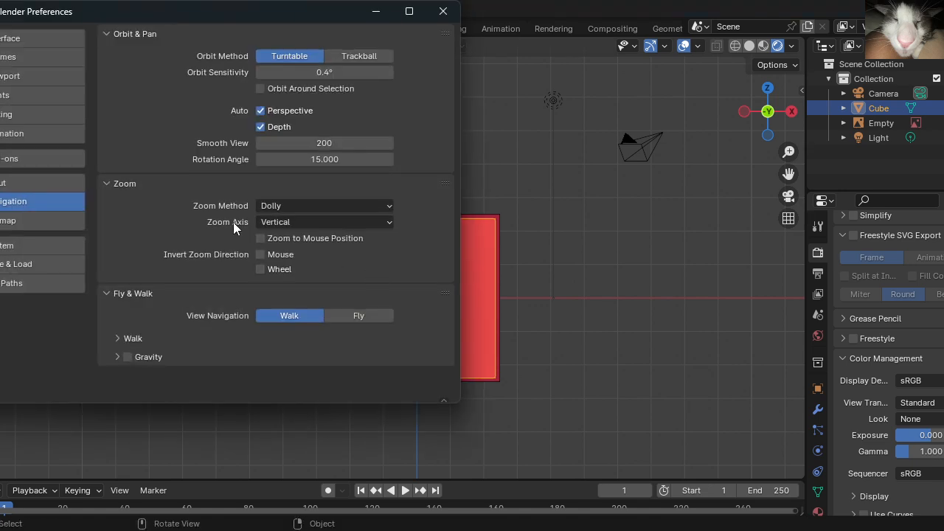
{"action": "mouse_move", "coordinate": [59, 205]}
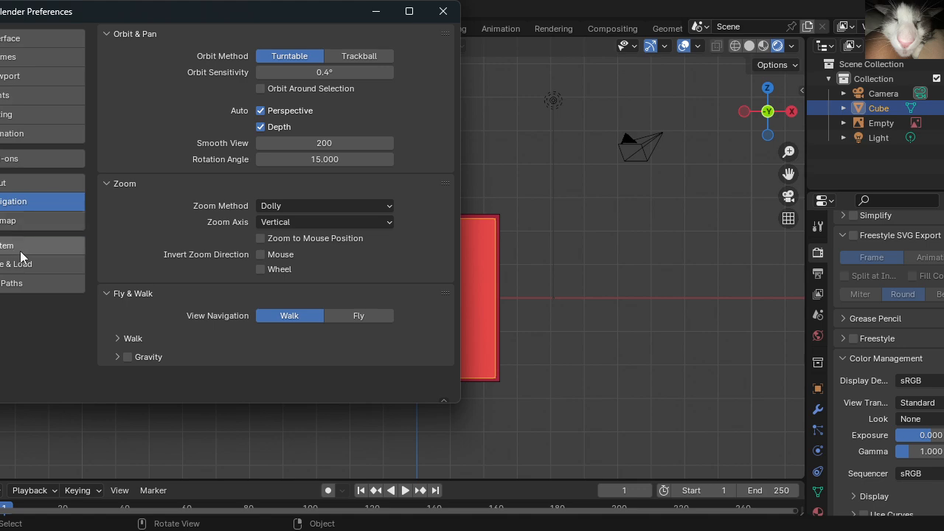
{"action": "left_click", "coordinate": [9, 157]}
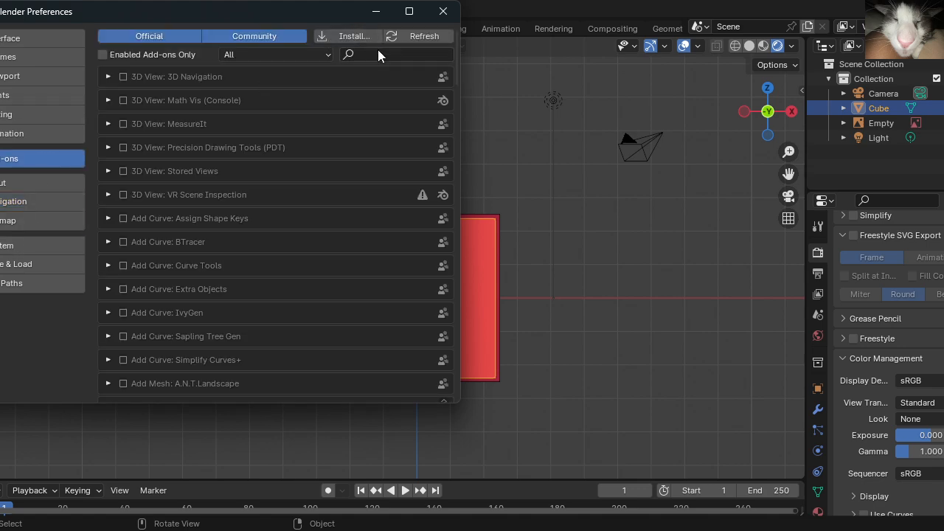
{"action": "mouse_move", "coordinate": [352, 35]}
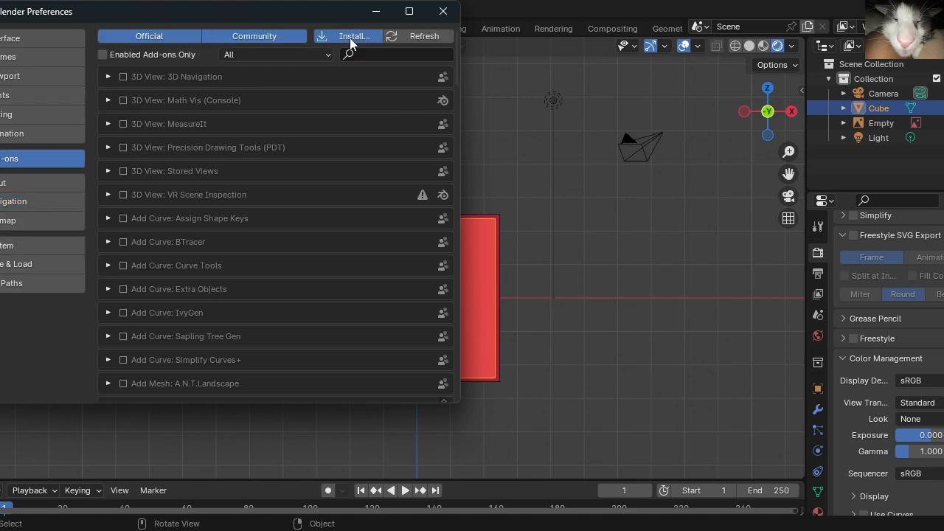
{"action": "left_click", "coordinate": [354, 36]}
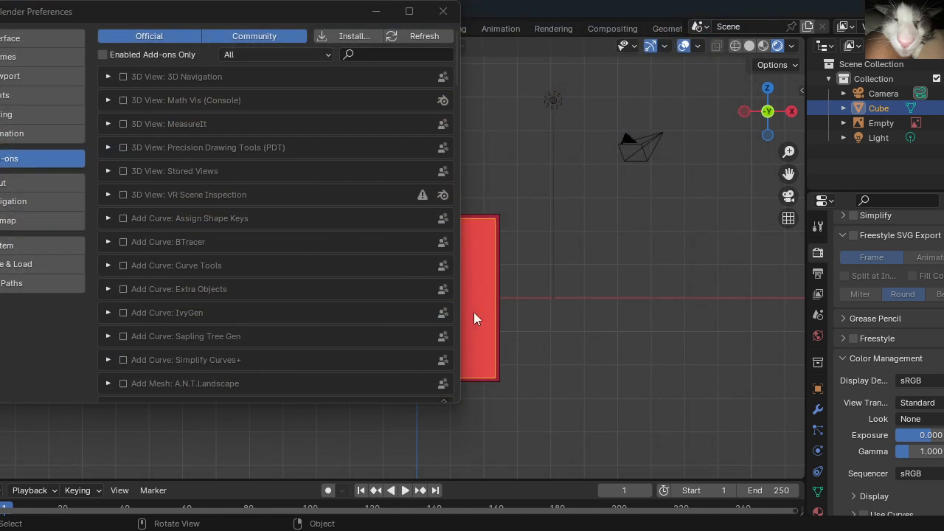
{"action": "mouse_move", "coordinate": [266, 142]}
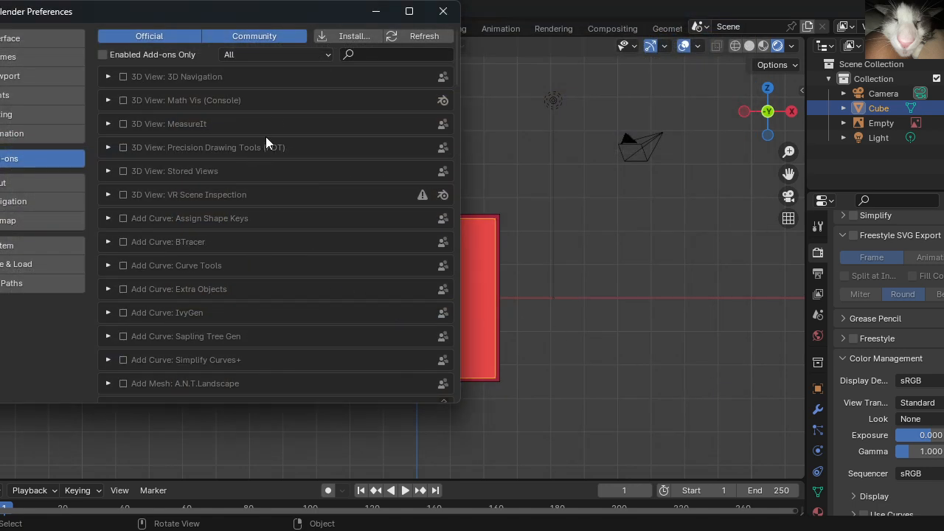
{"action": "left_click", "coordinate": [398, 53]}
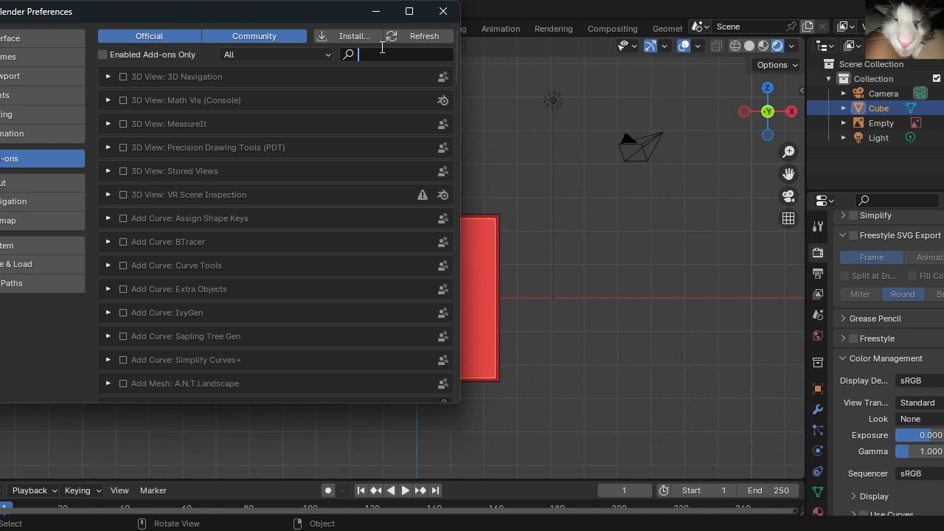
{"action": "type", "text": "ucu"}
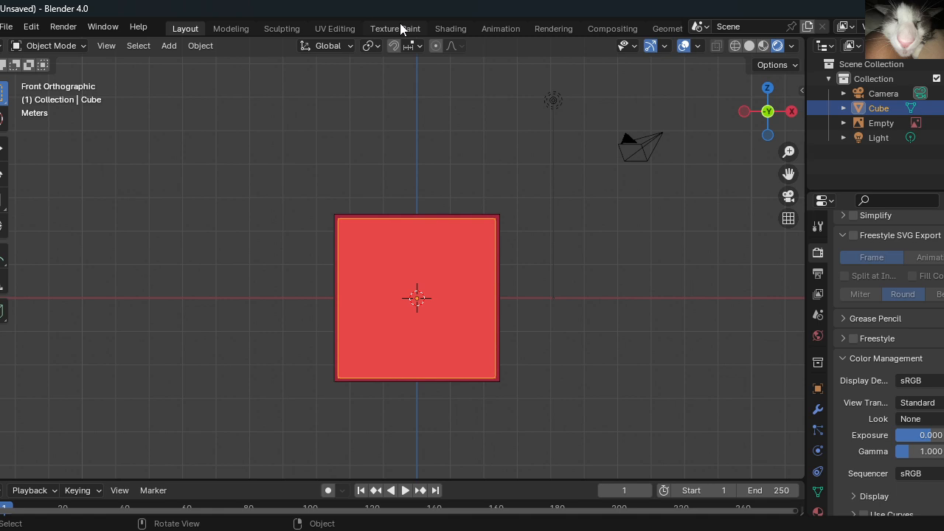
Switch to the Texture Paint workspace with Material Preview shading
{"action": "left_click", "coordinate": [396, 28]}
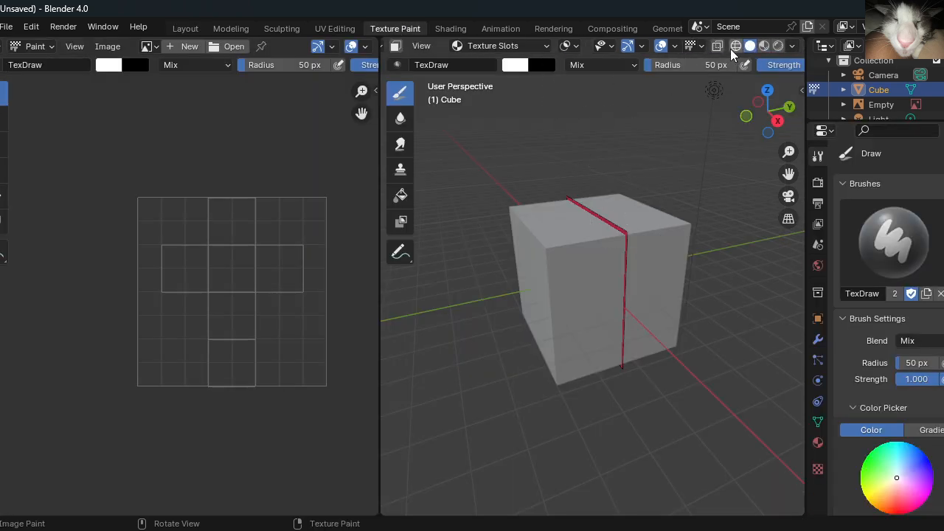
{"action": "left_click", "coordinate": [764, 46]}
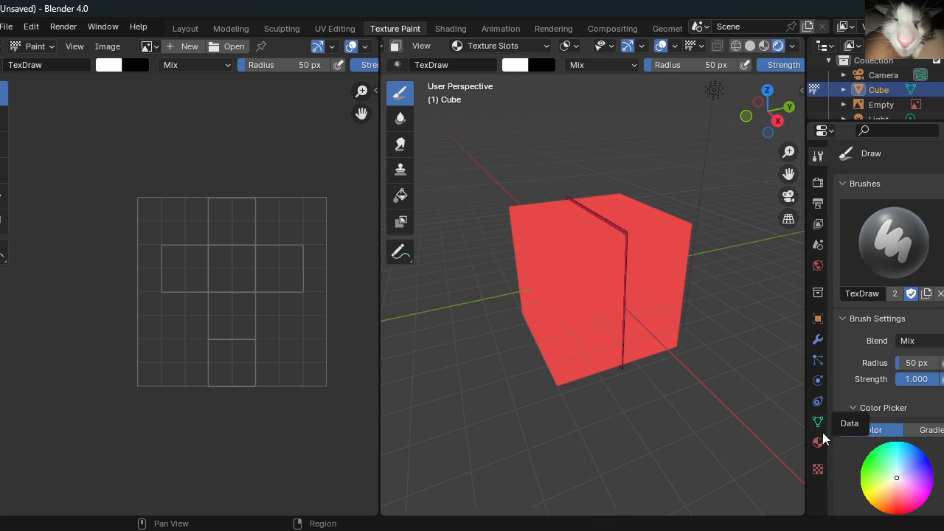
Review the cube's material, modifier and object settings, ending on its material
{"action": "left_click", "coordinate": [817, 442]}
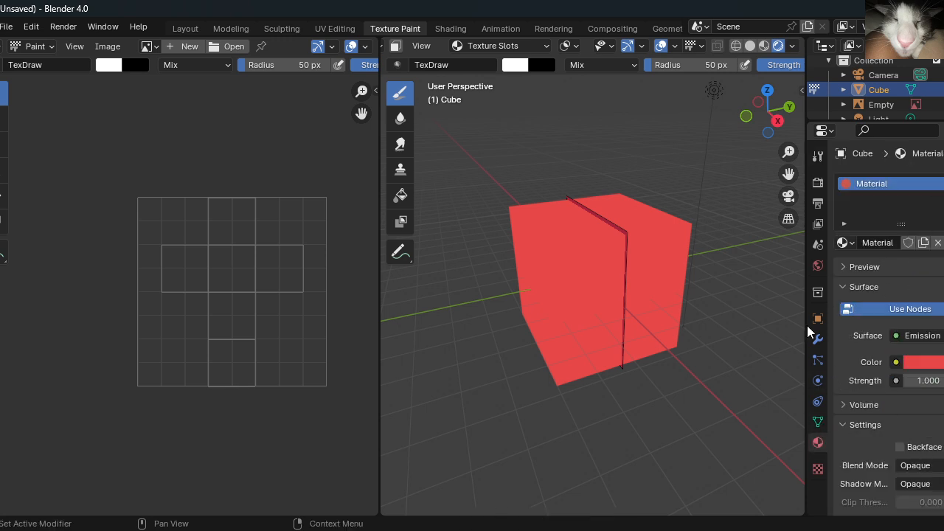
{"action": "mouse_move", "coordinate": [888, 383]}
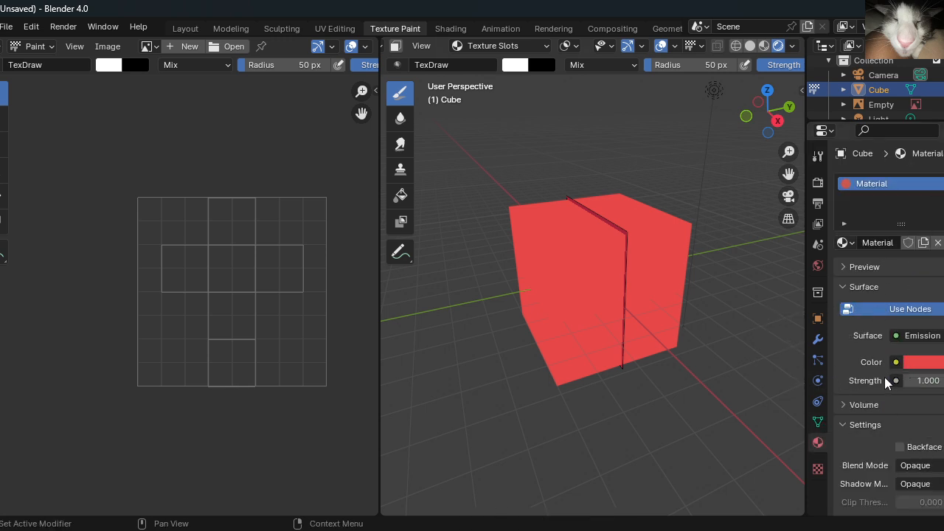
{"action": "left_click", "coordinate": [817, 337]}
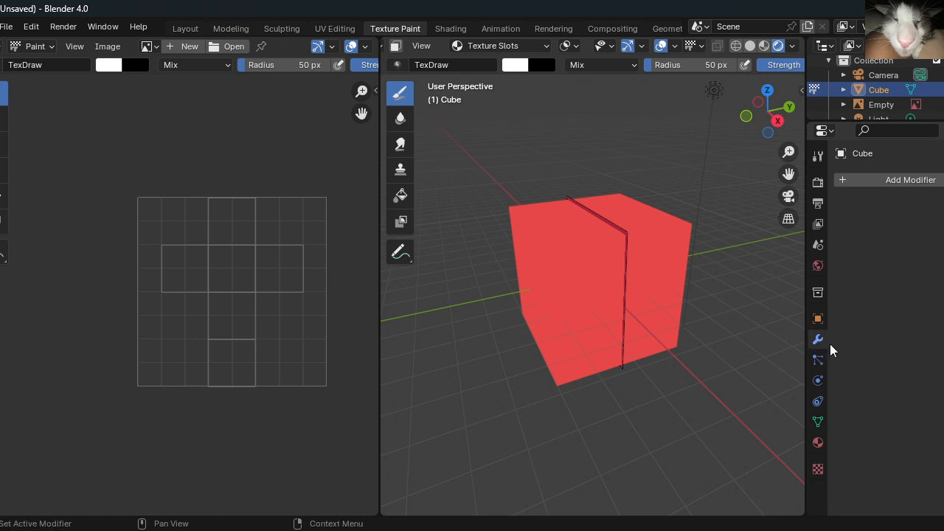
{"action": "left_click", "coordinate": [817, 318]}
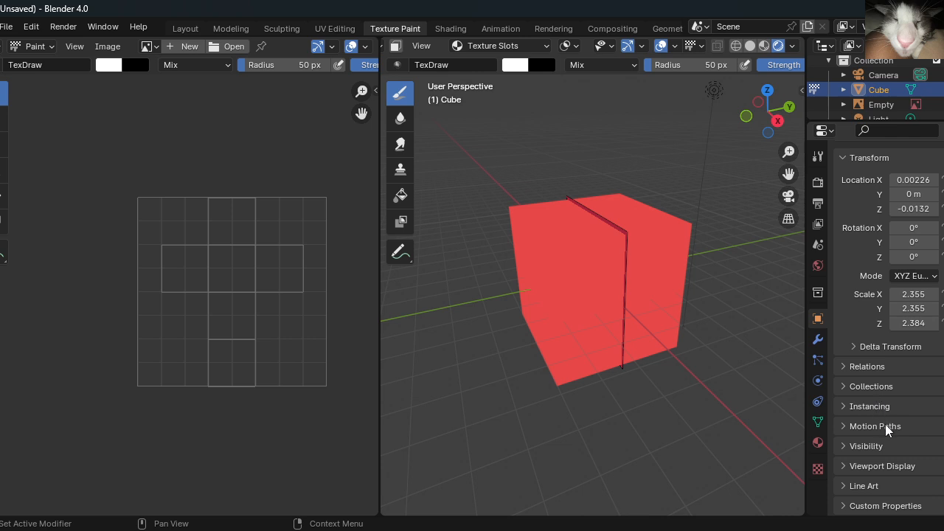
{"action": "left_click", "coordinate": [817, 338]}
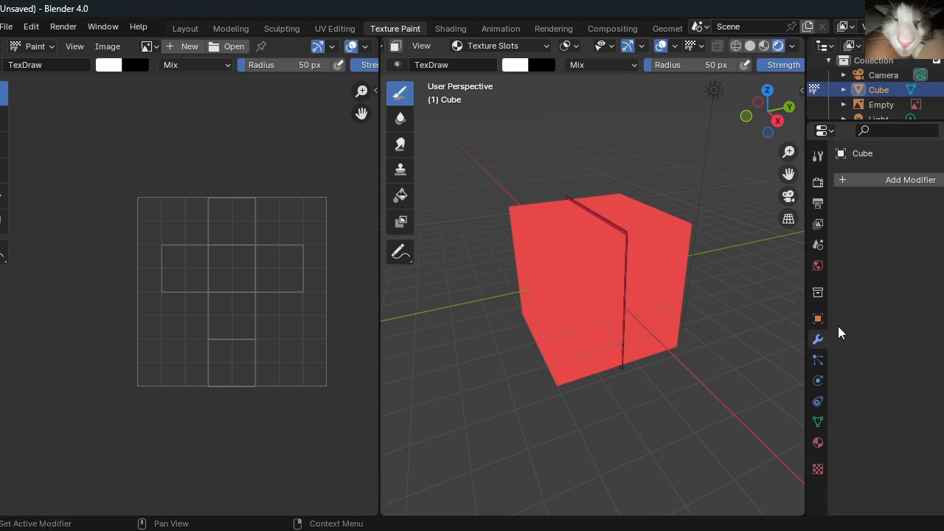
{"action": "left_click", "coordinate": [817, 443]}
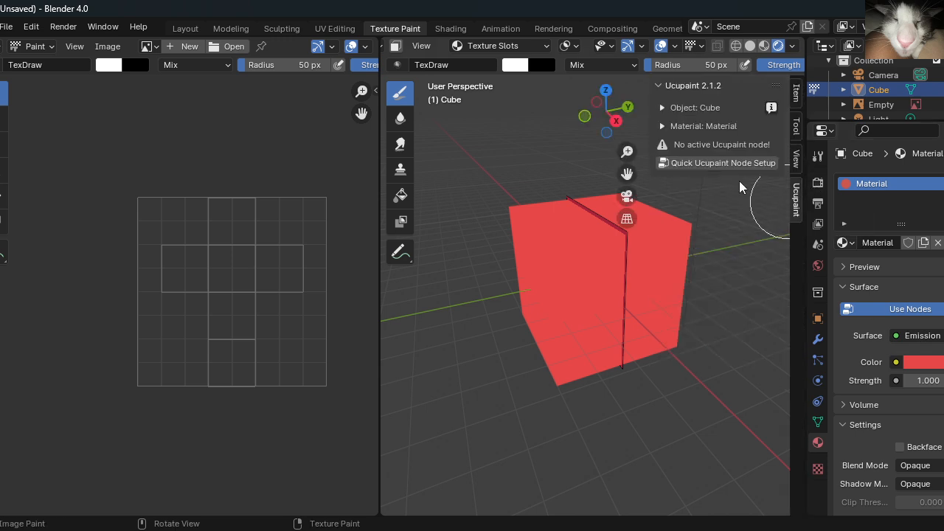
{"action": "mouse_move", "coordinate": [723, 162]}
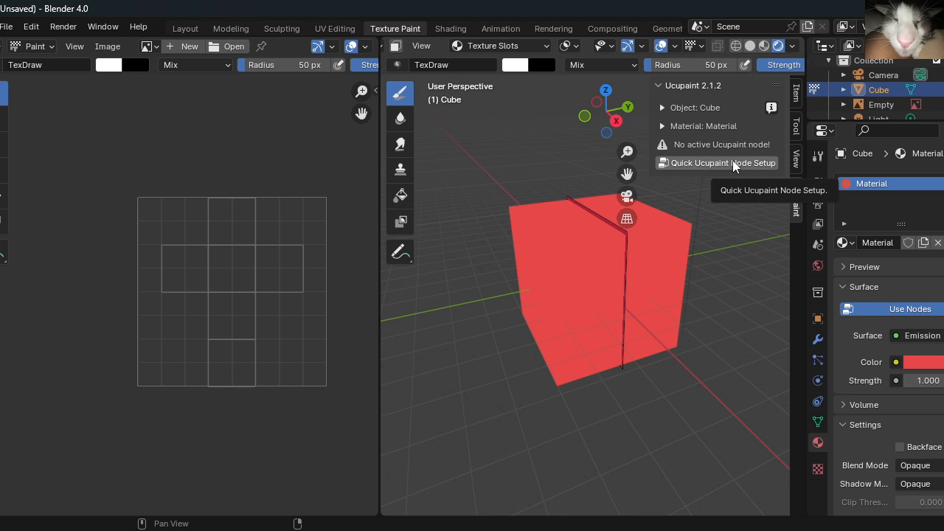
Create an Emission-type Quick Ucupaint node setup for the cube's material
{"action": "left_click", "coordinate": [722, 162]}
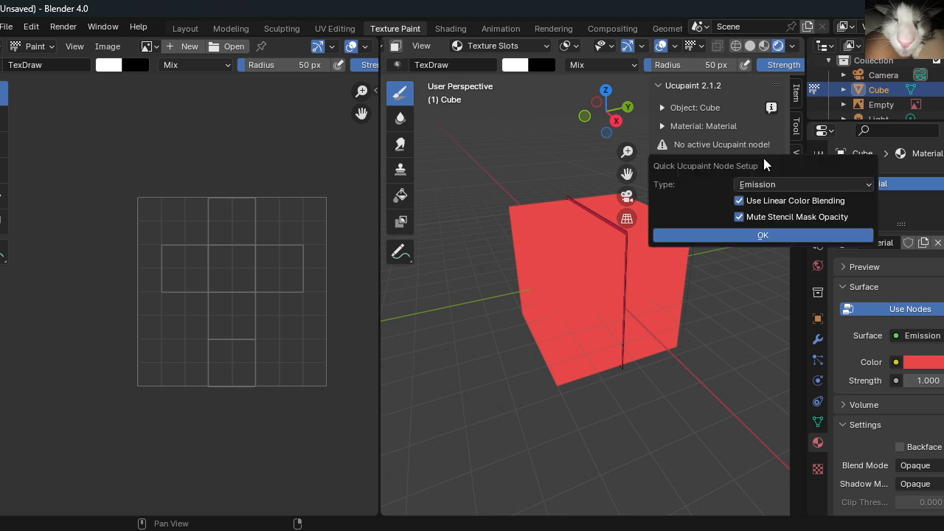
{"action": "left_click", "coordinate": [802, 183]}
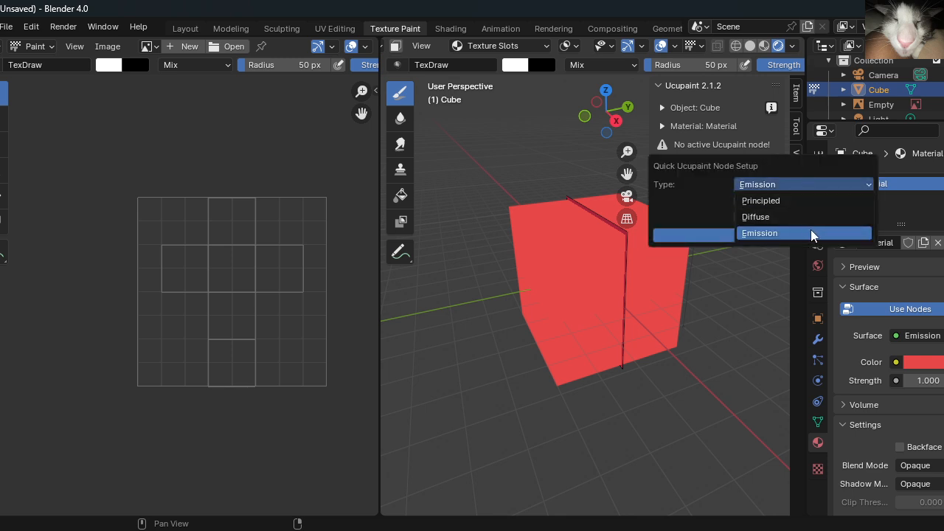
{"action": "left_click", "coordinate": [760, 233]}
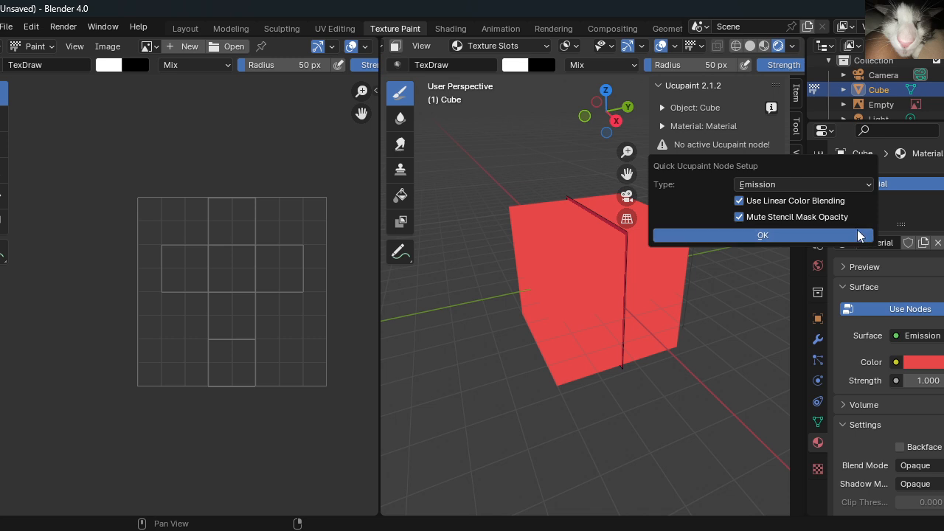
{"action": "left_click", "coordinate": [763, 235]}
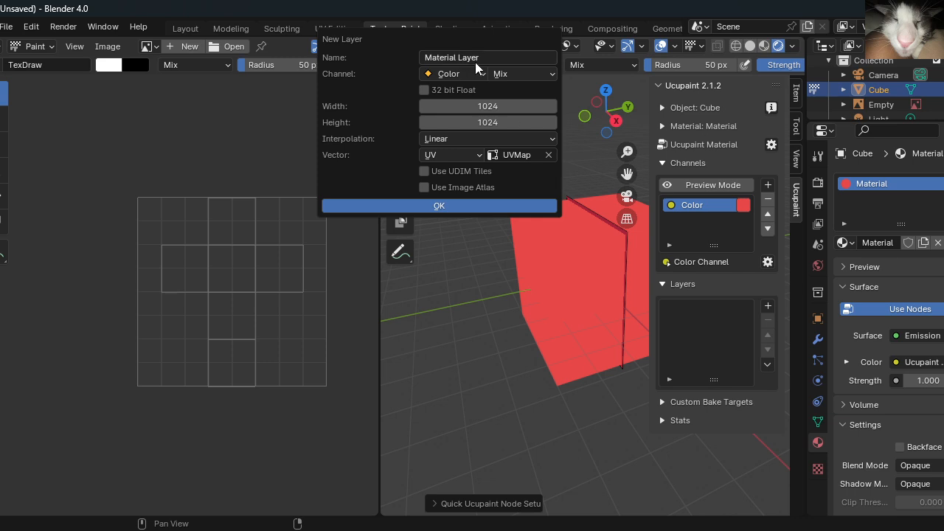
Add a 2048×2048 image layer named Shading with a chosen interpolation
{"action": "type", "text": "208"}
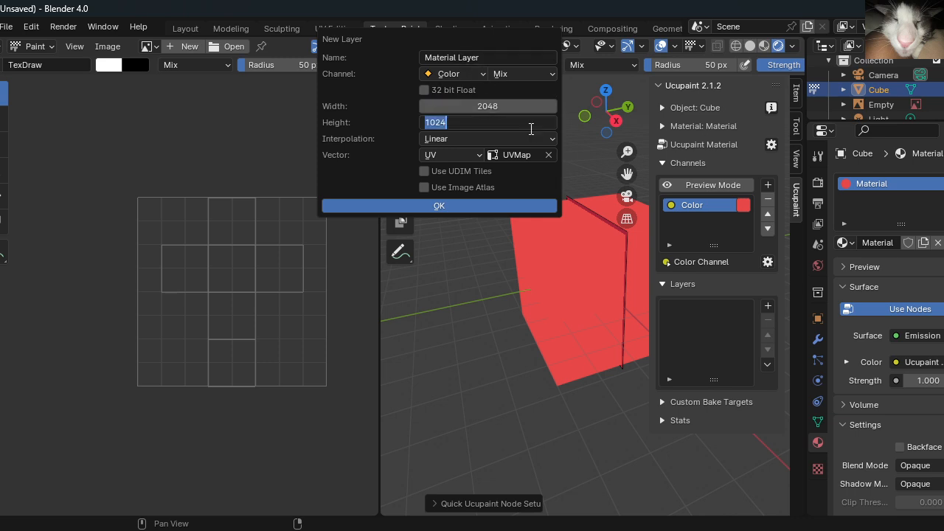
{"action": "type", "text": "2048"}
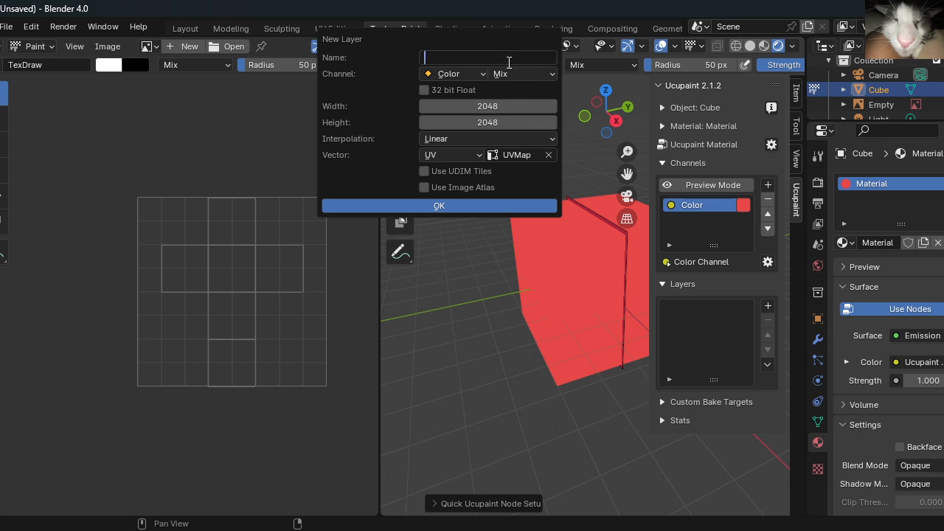
{"action": "type", "text": "Shading"}
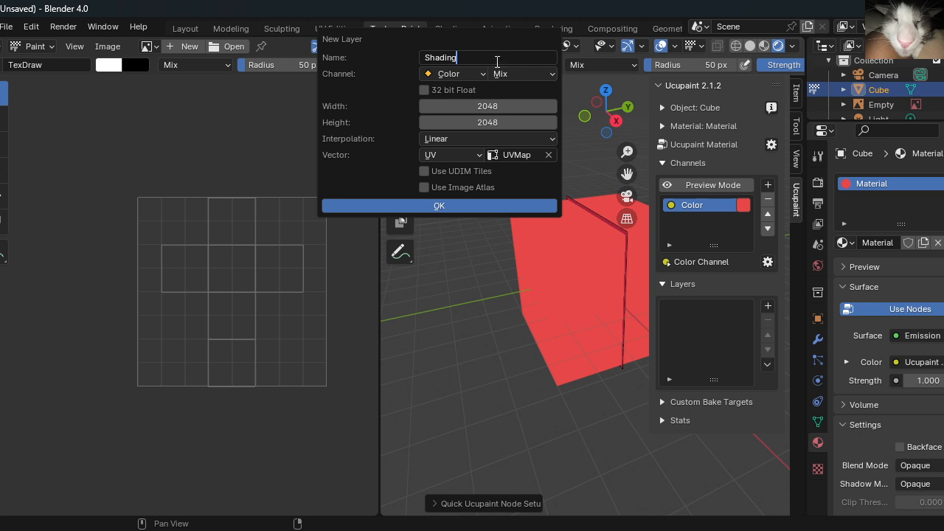
{"action": "left_click", "coordinate": [487, 139]}
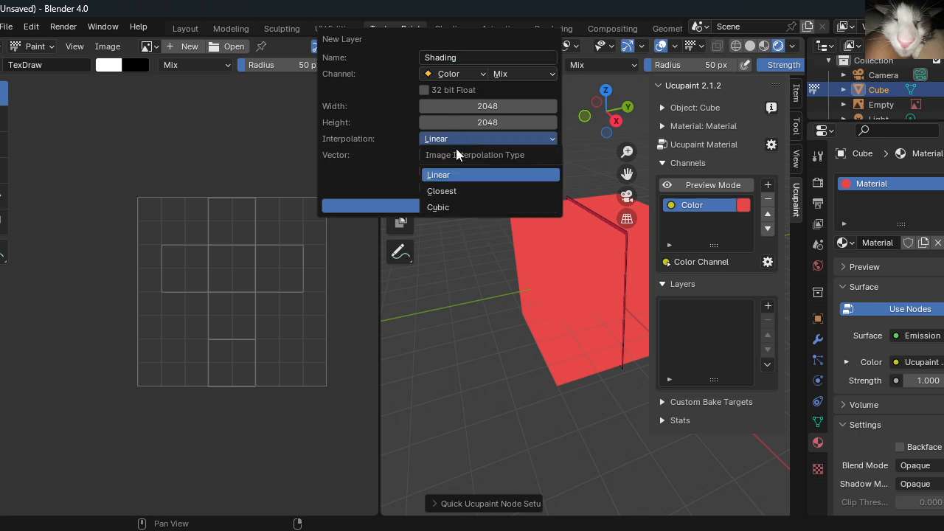
{"action": "left_click", "coordinate": [451, 155]}
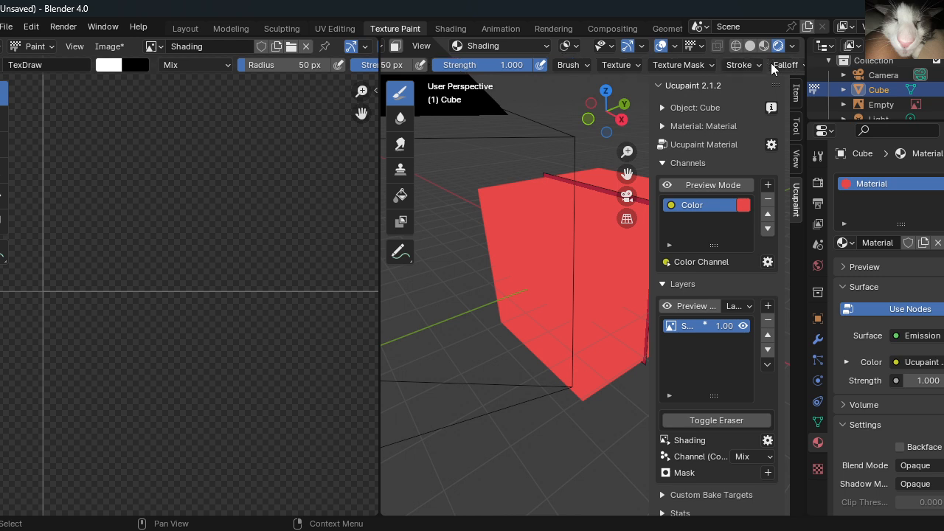
Paint test strokes on the red cube with the TexDraw brush
{"action": "left_click", "coordinate": [785, 65]}
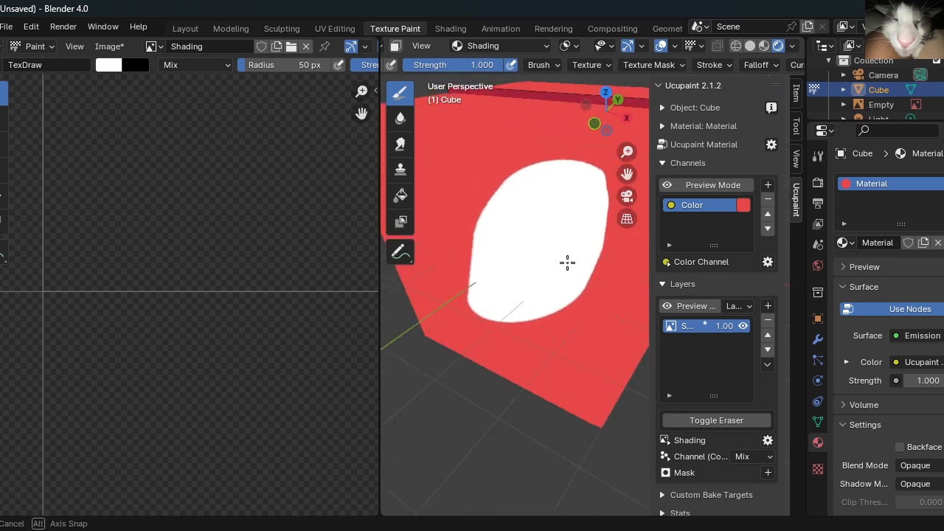
{"action": "left_click_drag", "start_coordinate": [566, 262], "coordinate": [469, 272]}
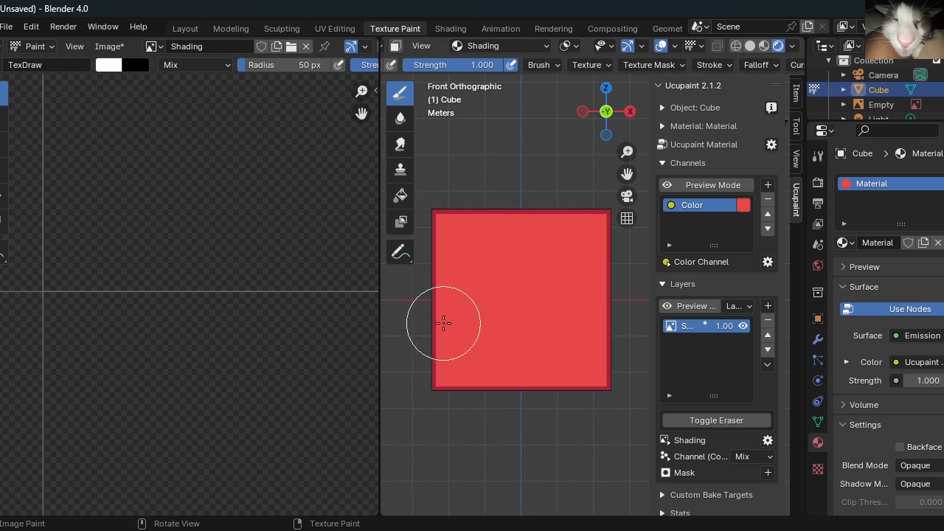
{"action": "left_click_drag", "start_coordinate": [443, 322], "coordinate": [548, 301]}
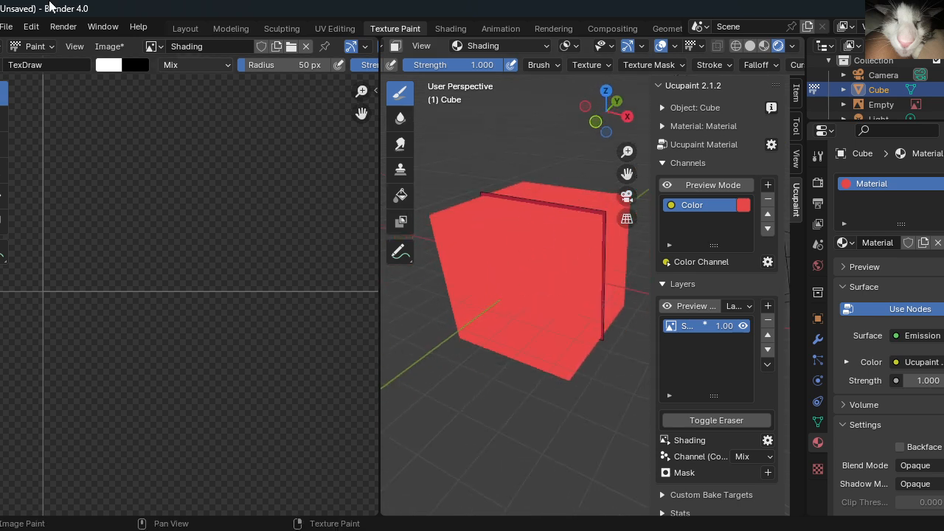
{"action": "left_click", "coordinate": [34, 46]}
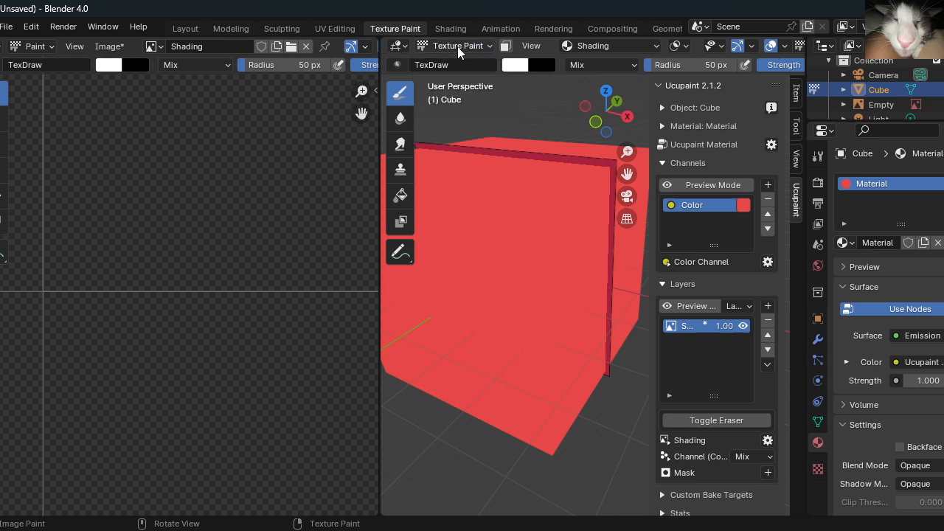
Switch the cube into Edit Mode to adjust the face selection, then return to Texture Paint
{"action": "left_click", "coordinate": [454, 45]}
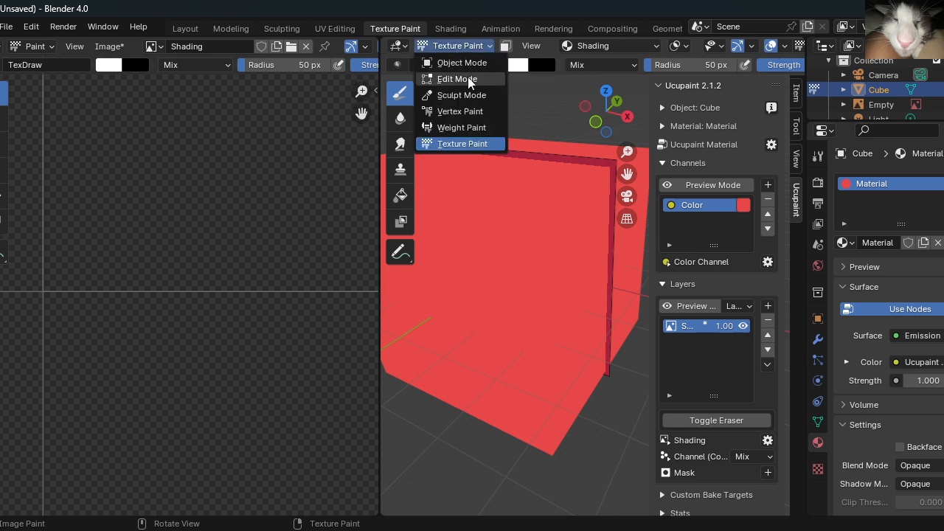
{"action": "left_click", "coordinate": [458, 80]}
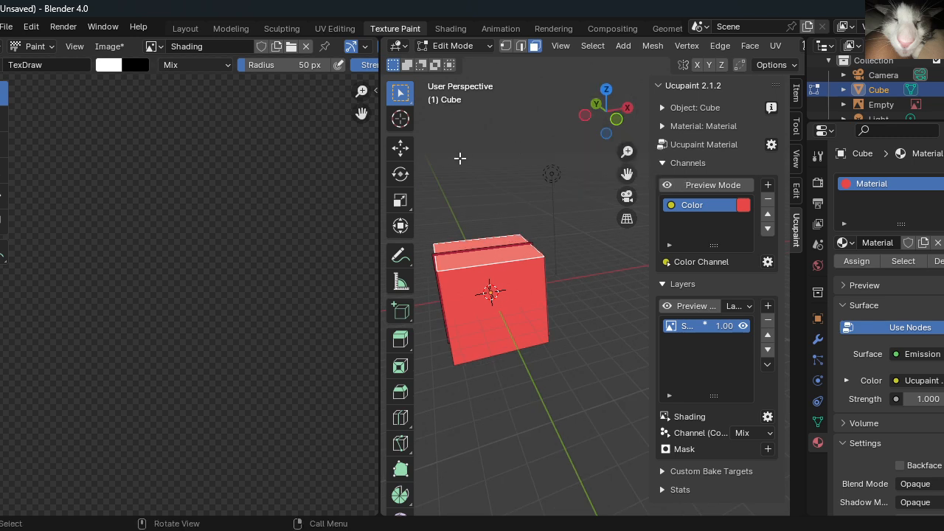
{"action": "left_click", "coordinate": [453, 46]}
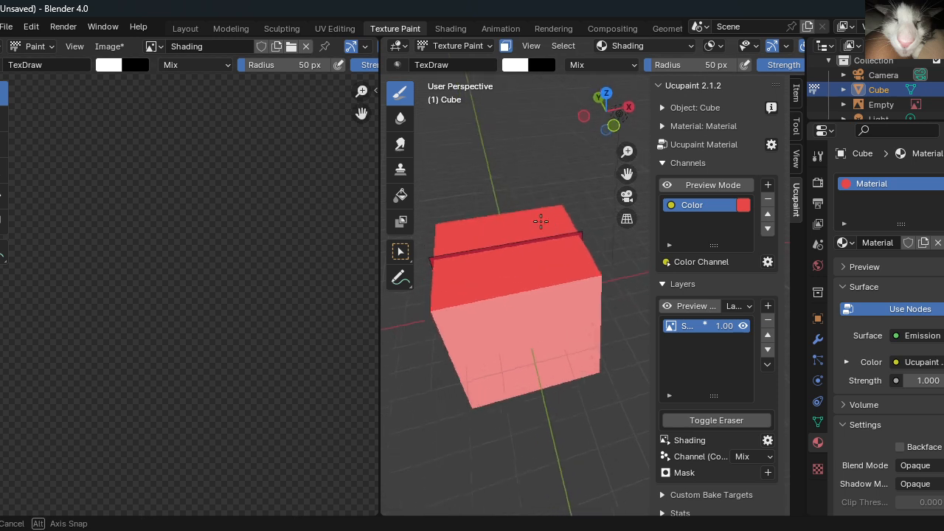
{"action": "left_click_drag", "start_coordinate": [540, 221], "coordinate": [507, 308]}
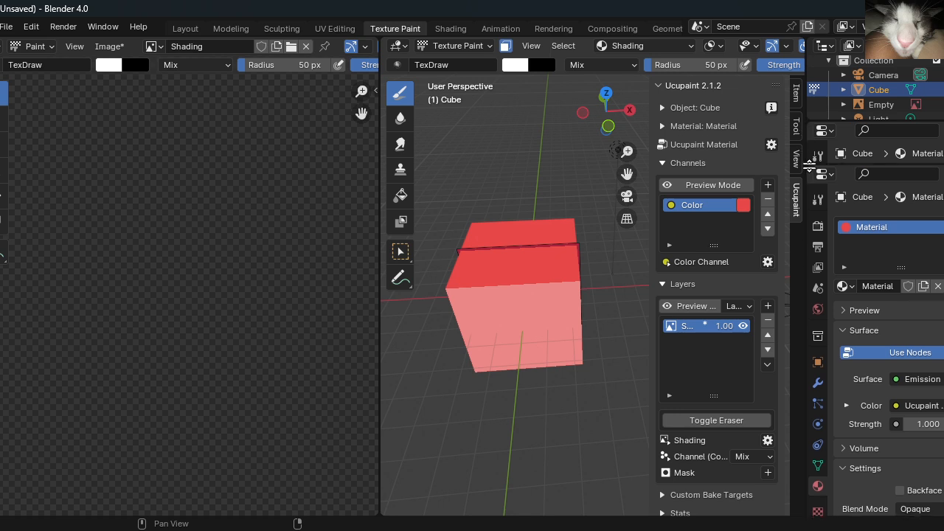
Turn the top-right area into an Image Editor and load Blocky_book.webp from Downloads
{"action": "left_click", "coordinate": [823, 130]}
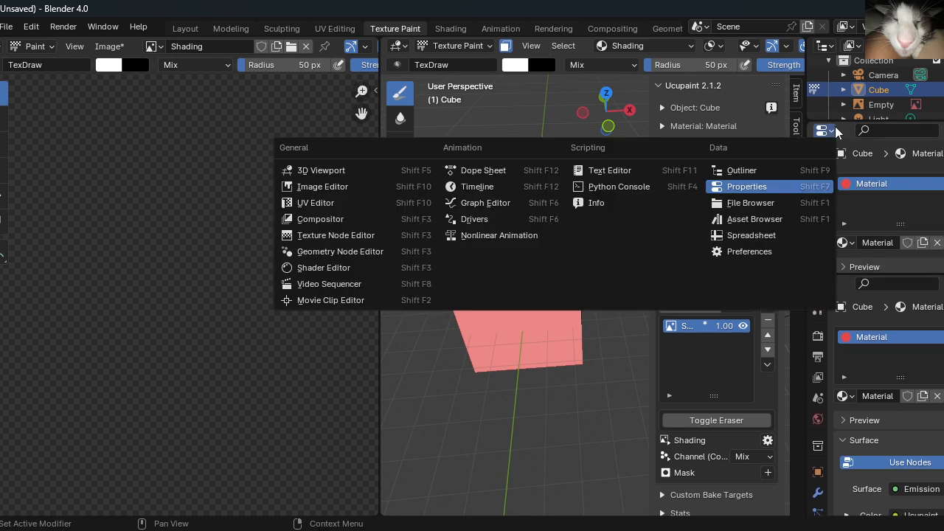
{"action": "mouse_move", "coordinate": [485, 204]}
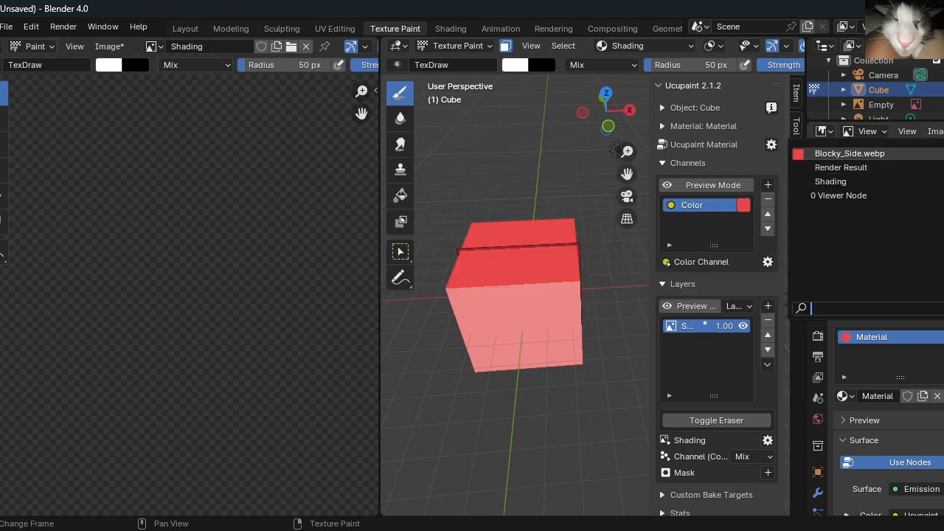
{"action": "left_click", "coordinate": [767, 305]}
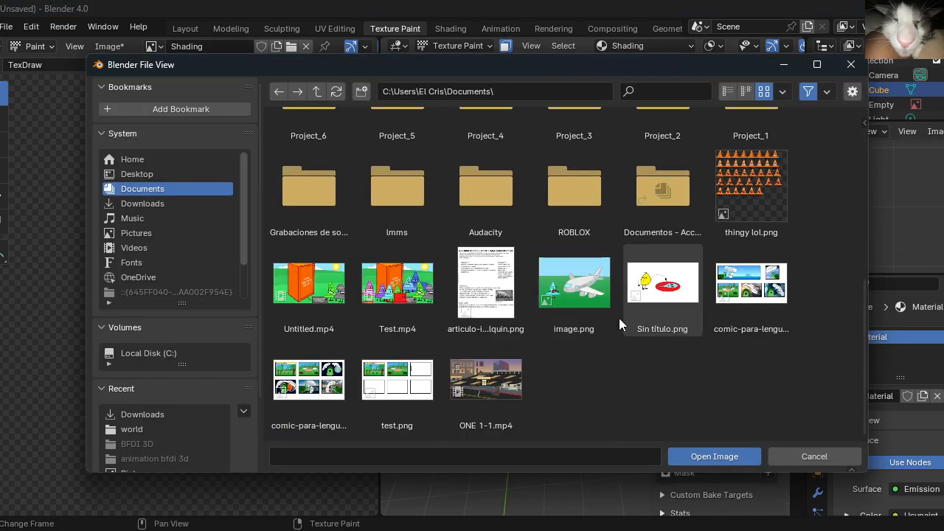
{"action": "left_click", "coordinate": [142, 204]}
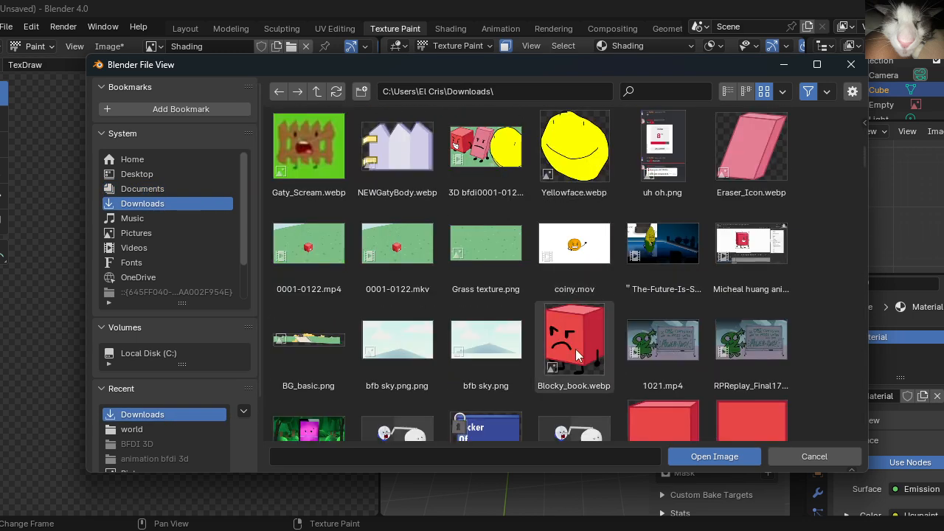
{"action": "left_click", "coordinate": [814, 455]}
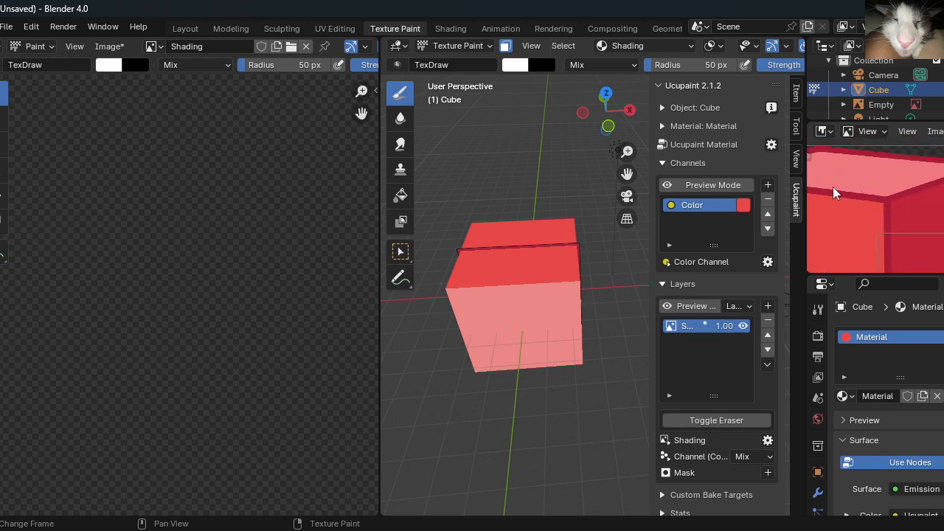
{"action": "mouse_move", "coordinate": [928, 215]}
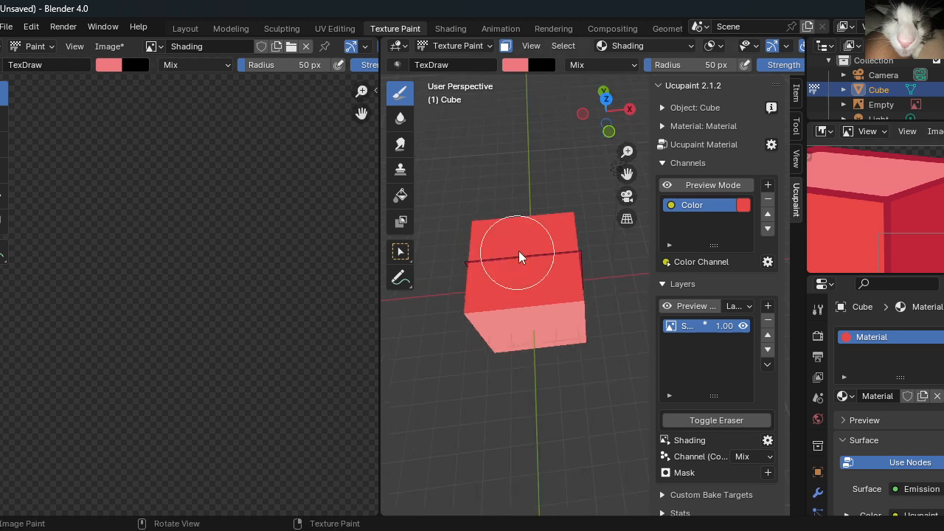
Flood-fill the cube's texture with the salmon red using the Fill tool
{"action": "left_click", "coordinate": [400, 194]}
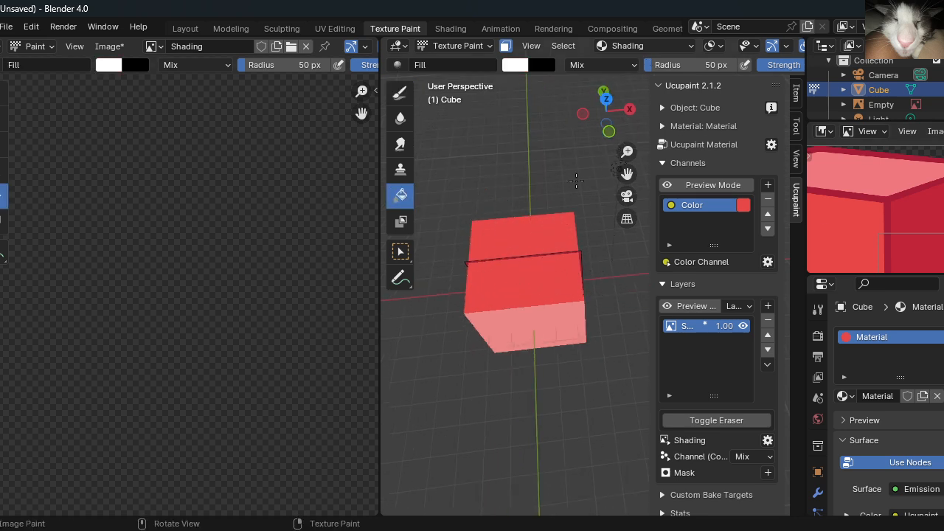
{"action": "left_click", "coordinate": [514, 65]}
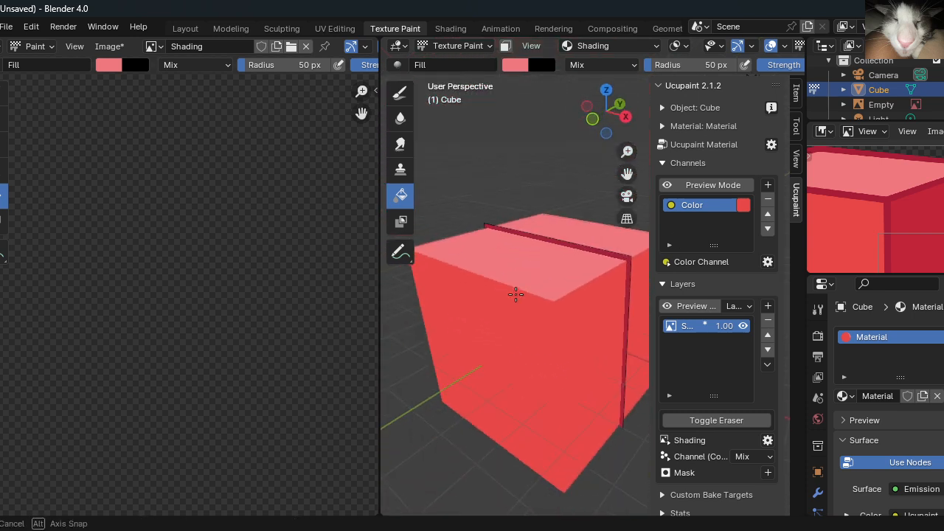
{"action": "left_click_drag", "start_coordinate": [530, 310], "coordinate": [516, 332]}
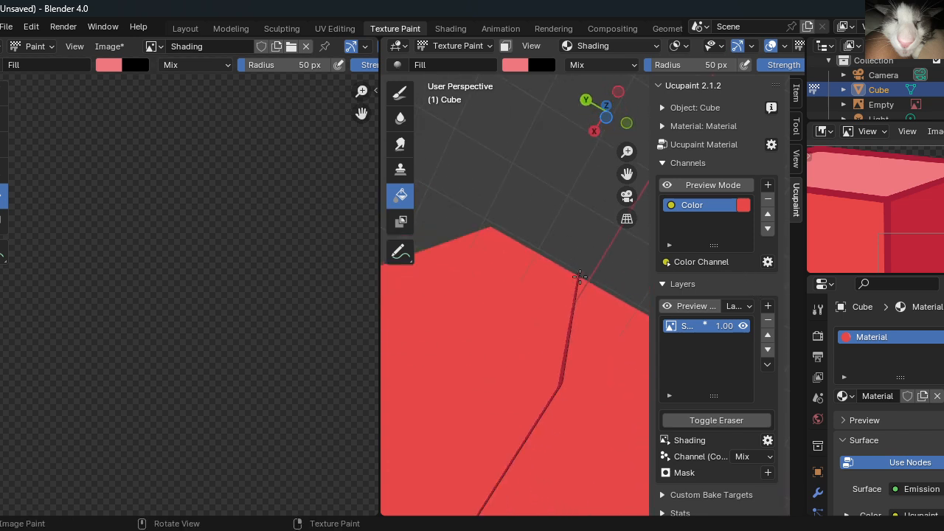
{"action": "left_click", "coordinate": [457, 46]}
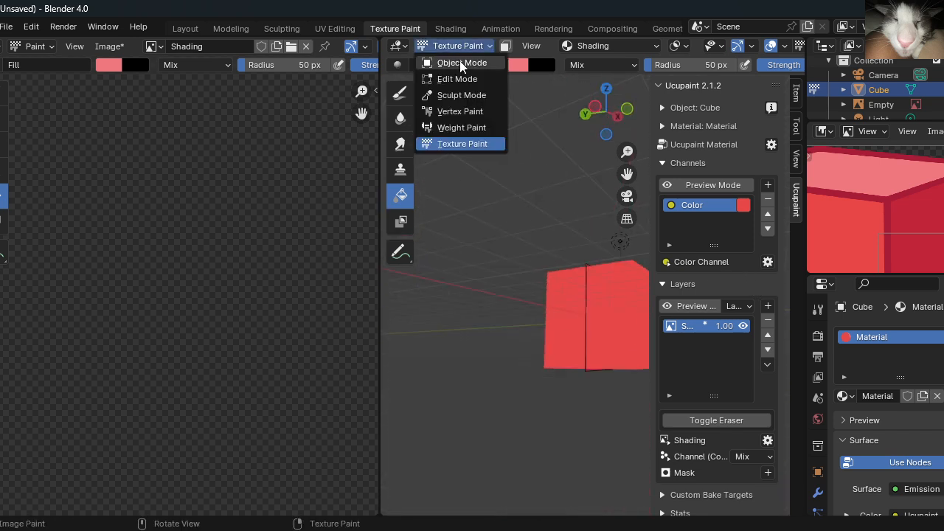
Toggle the cube through Edit Mode and back into Texture Paint
{"action": "left_click", "coordinate": [458, 78]}
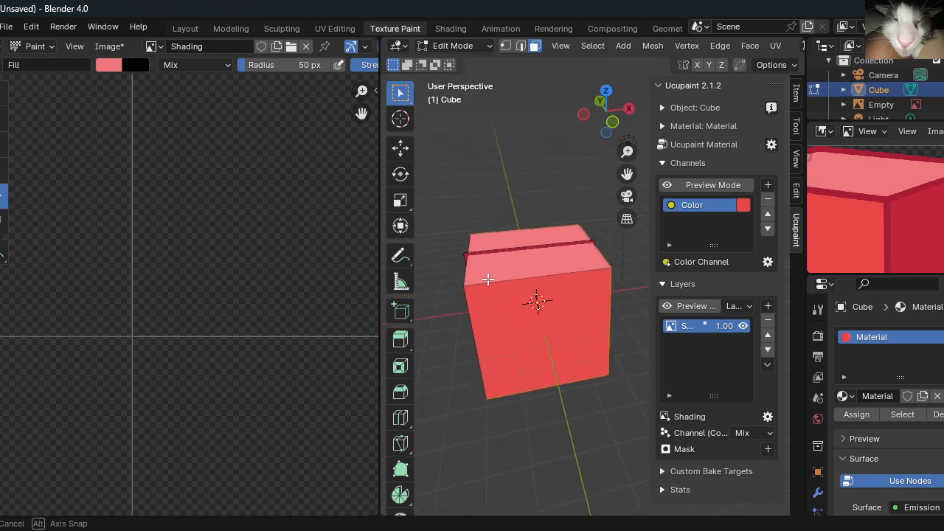
{"action": "left_click", "coordinate": [454, 44]}
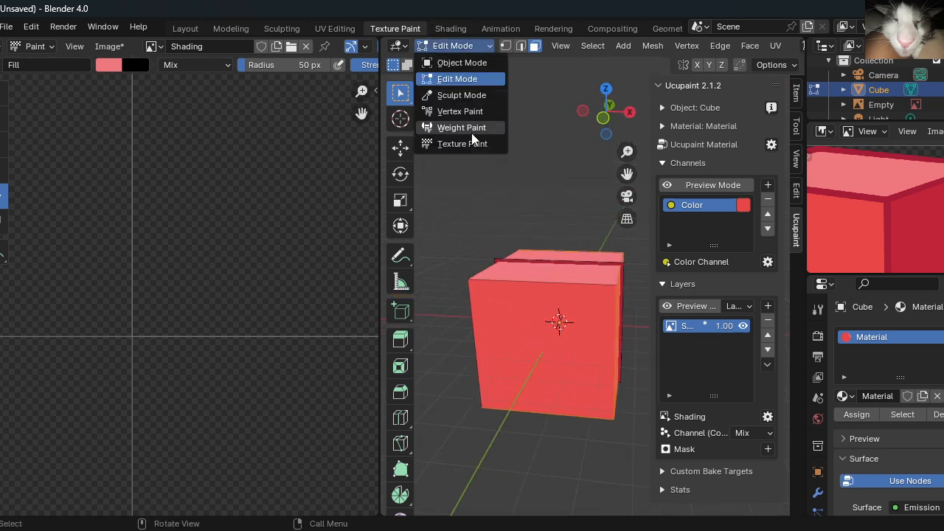
{"action": "left_click", "coordinate": [463, 143]}
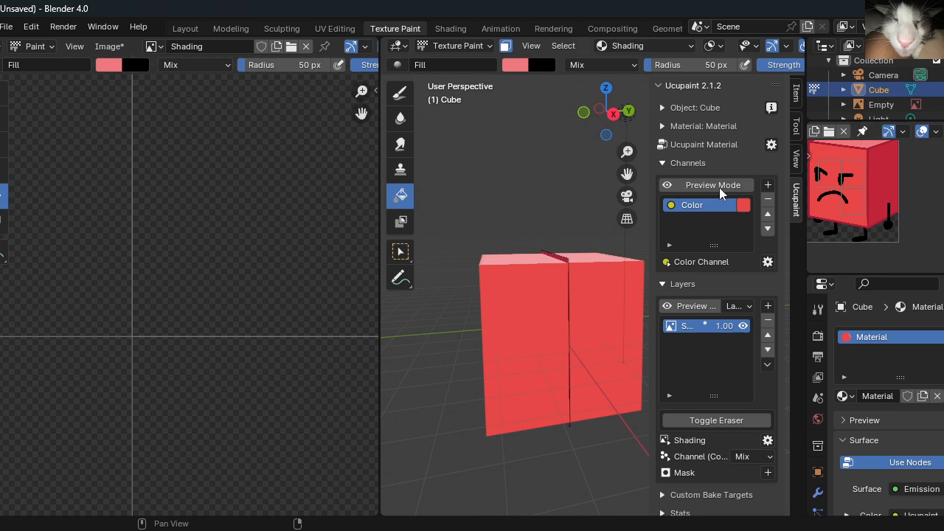
Eyedropper a deeper crimson red from the screen and fill the cube with it
{"action": "left_click", "coordinate": [513, 65]}
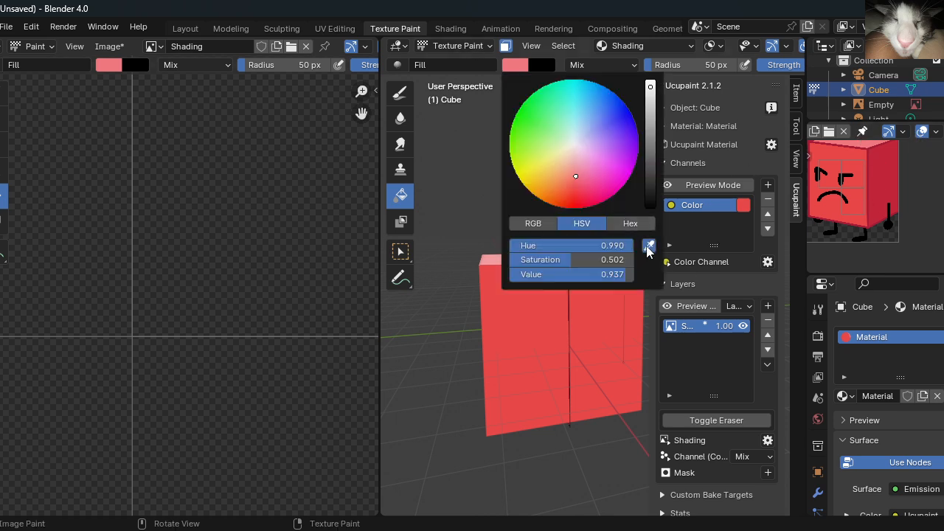
{"action": "left_click", "coordinate": [555, 316]}
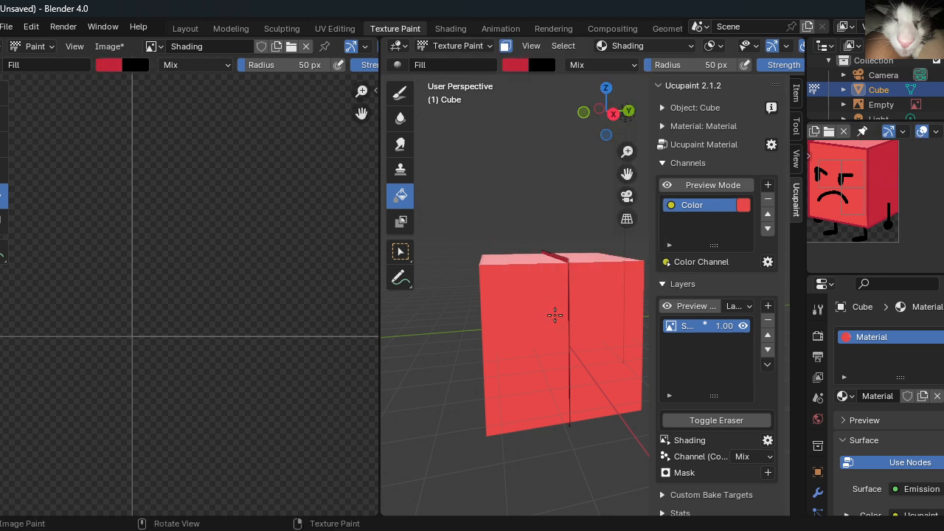
{"action": "left_click_drag", "start_coordinate": [553, 317], "coordinate": [499, 328]}
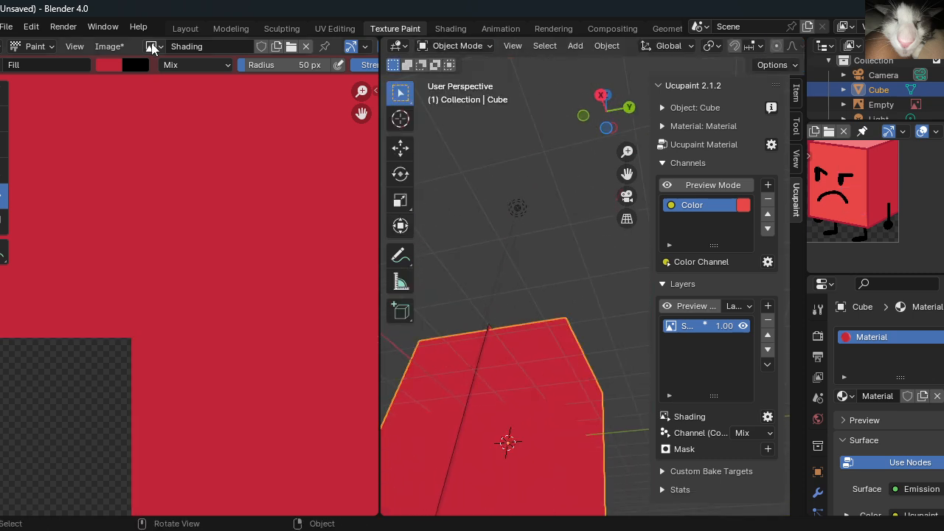
Switch to the Layout workspace and orbit around the painted cube to inspect it
{"action": "left_click", "coordinate": [185, 28]}
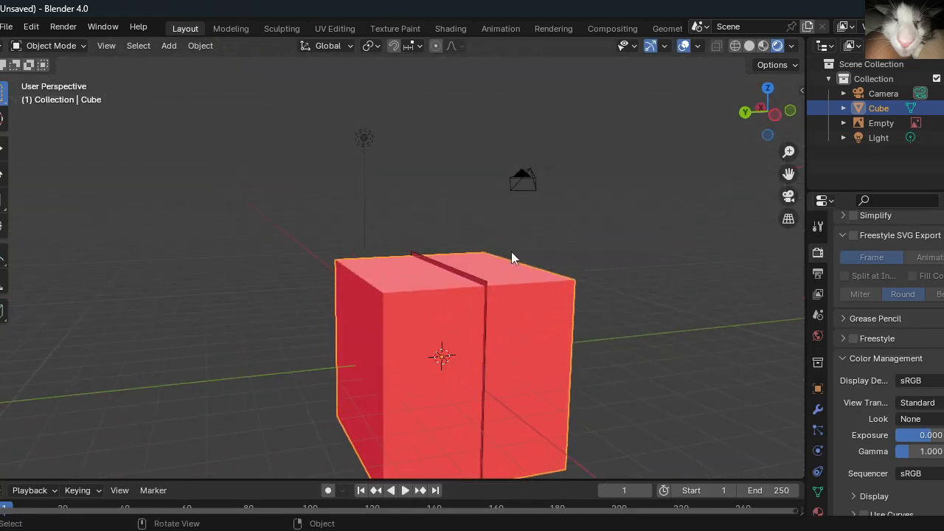
{"action": "left_click_drag", "start_coordinate": [514, 258], "coordinate": [395, 280]}
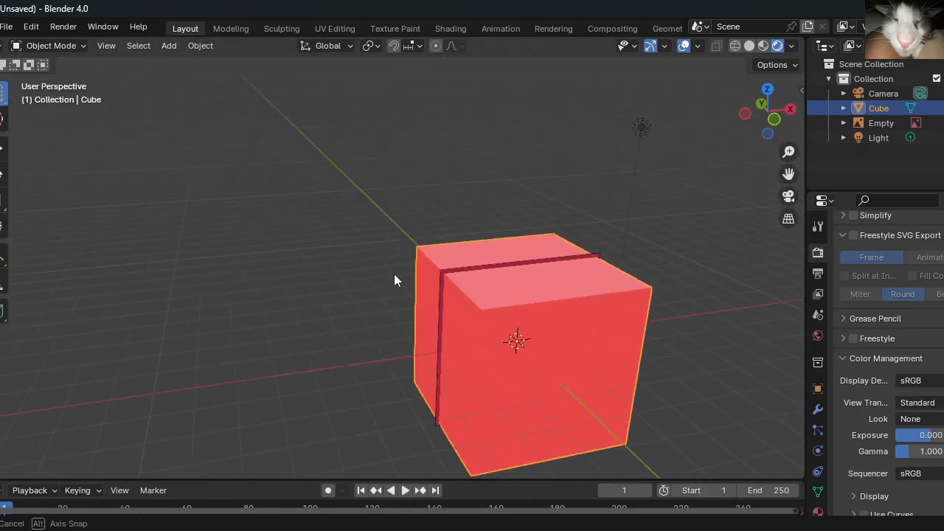
{"action": "left_click_drag", "start_coordinate": [395, 280], "coordinate": [652, 321]}
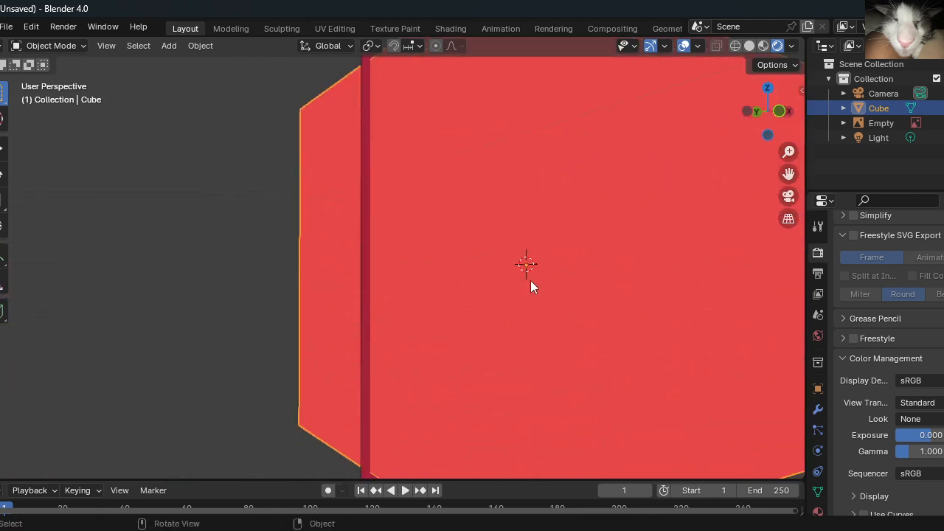
{"action": "left_click_drag", "start_coordinate": [526, 286], "coordinate": [499, 210]}
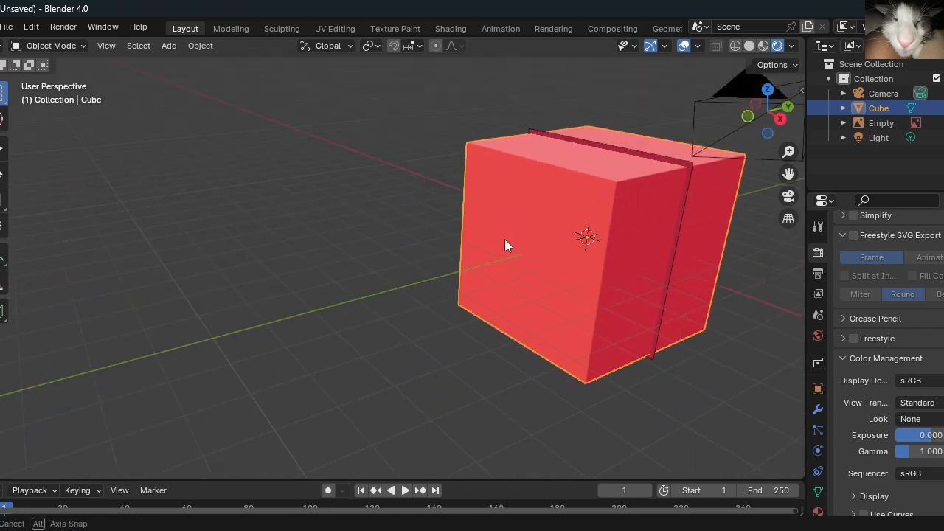
Put the cube into Edit Mode in the Texture Paint workspace and compare it in Layout
{"action": "left_click", "coordinate": [395, 28]}
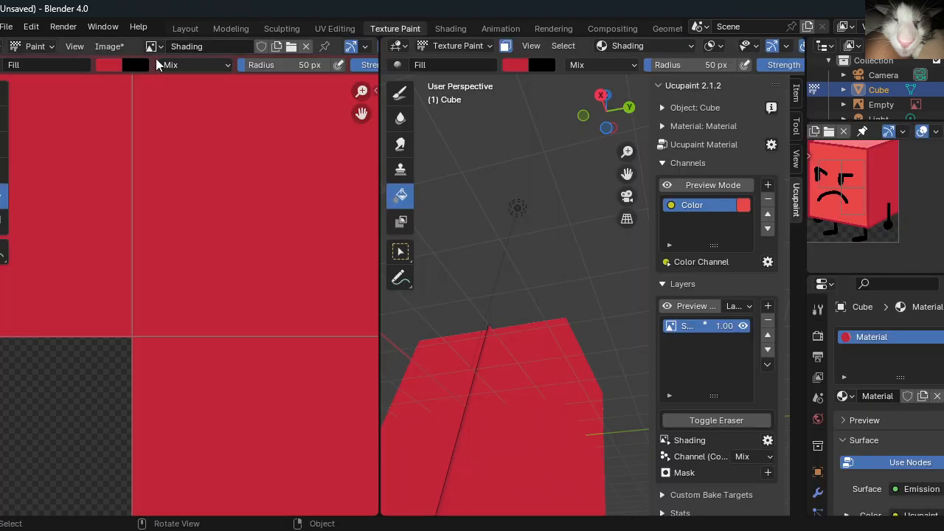
{"action": "left_click", "coordinate": [457, 46]}
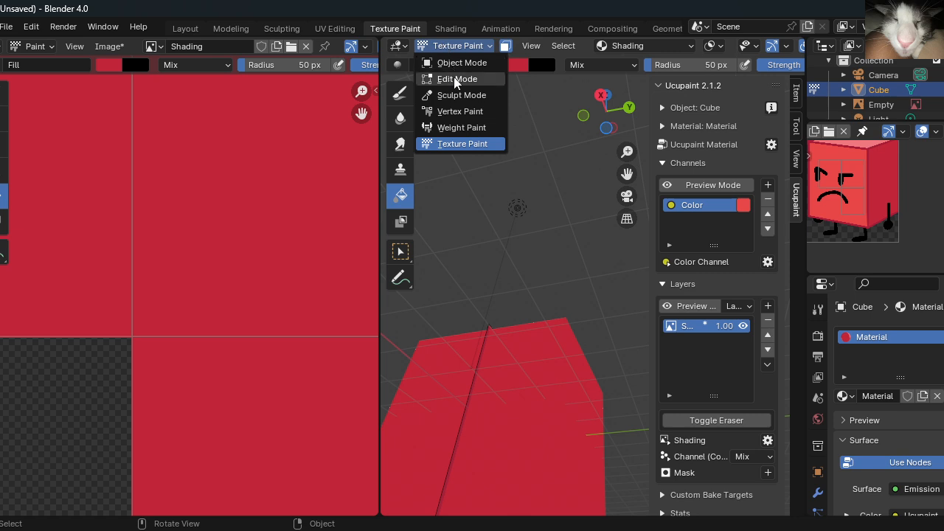
{"action": "left_click", "coordinate": [457, 80]}
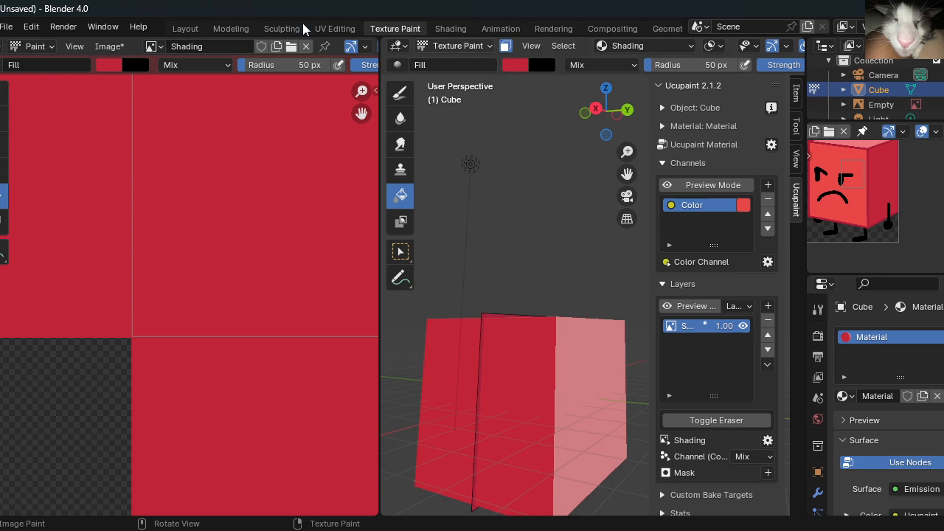
{"action": "left_click", "coordinate": [185, 28]}
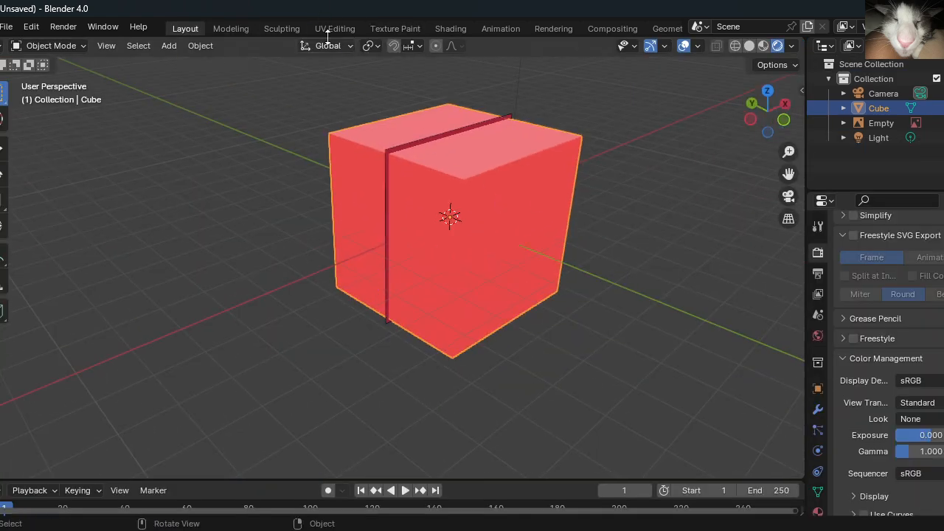
{"action": "left_click", "coordinate": [395, 28]}
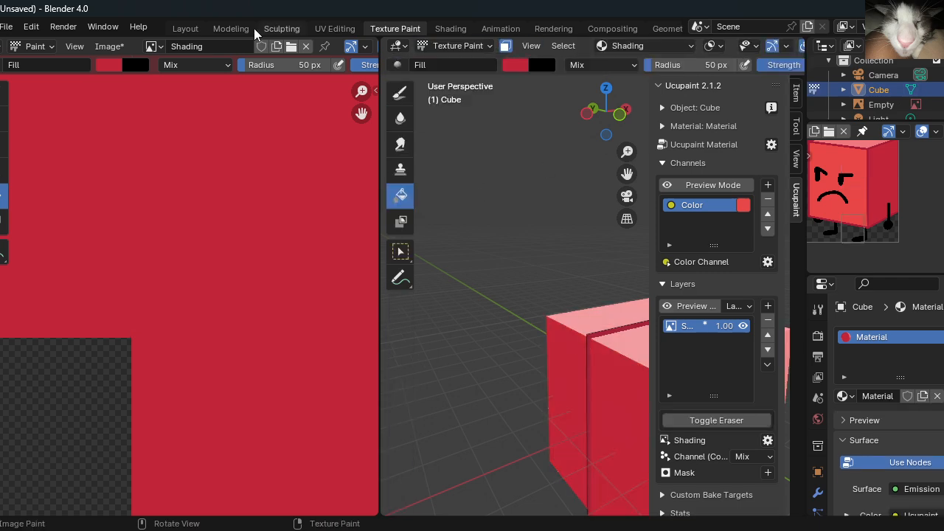
Inspect the cube from the side and above in Layout, then return to Texture Paint
{"action": "left_click", "coordinate": [186, 28]}
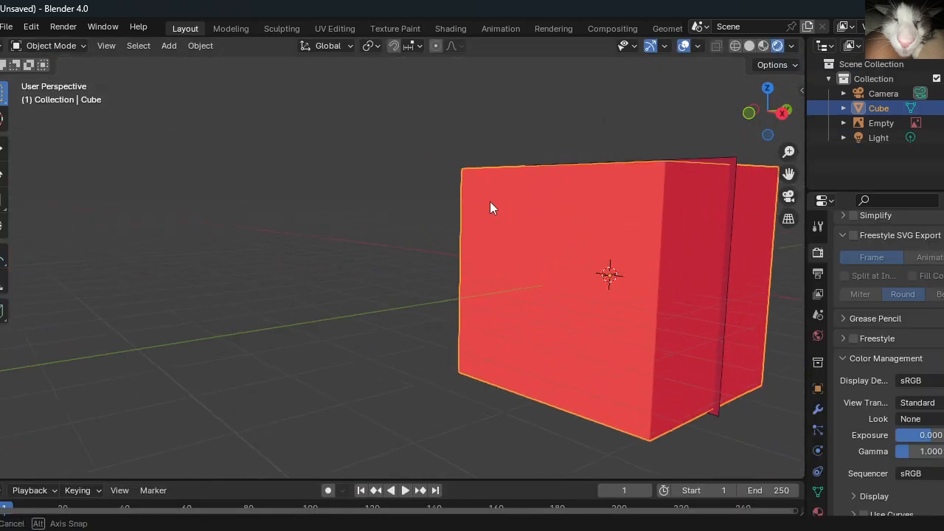
{"action": "left_click_drag", "start_coordinate": [493, 207], "coordinate": [538, 275]}
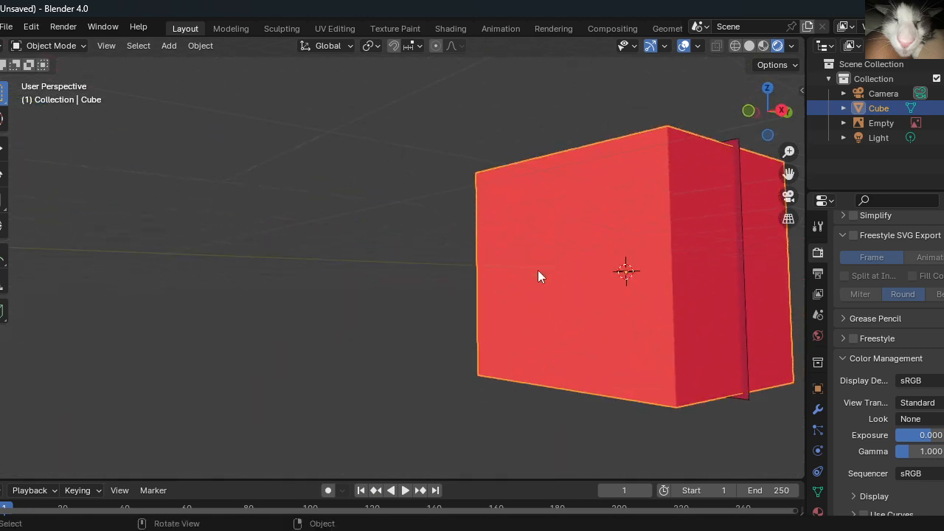
{"action": "left_click_drag", "start_coordinate": [538, 278], "coordinate": [609, 218]}
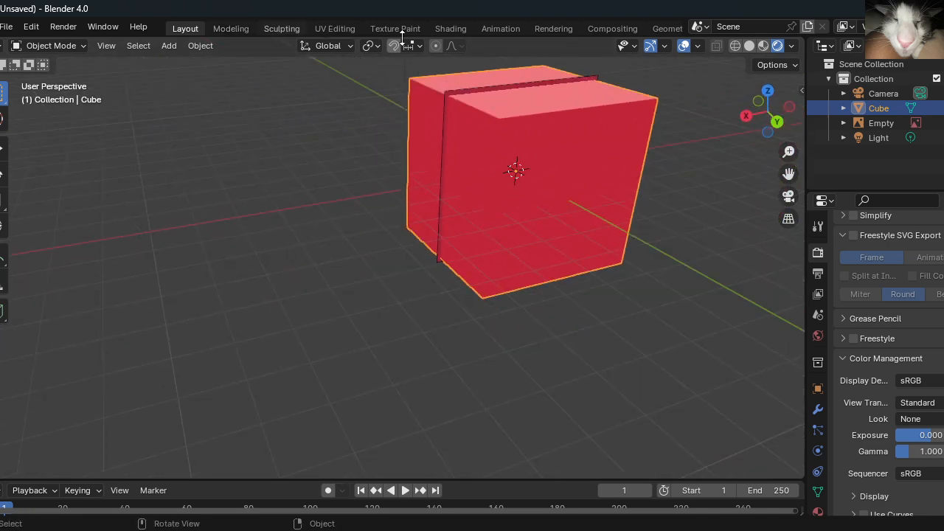
{"action": "left_click", "coordinate": [395, 28]}
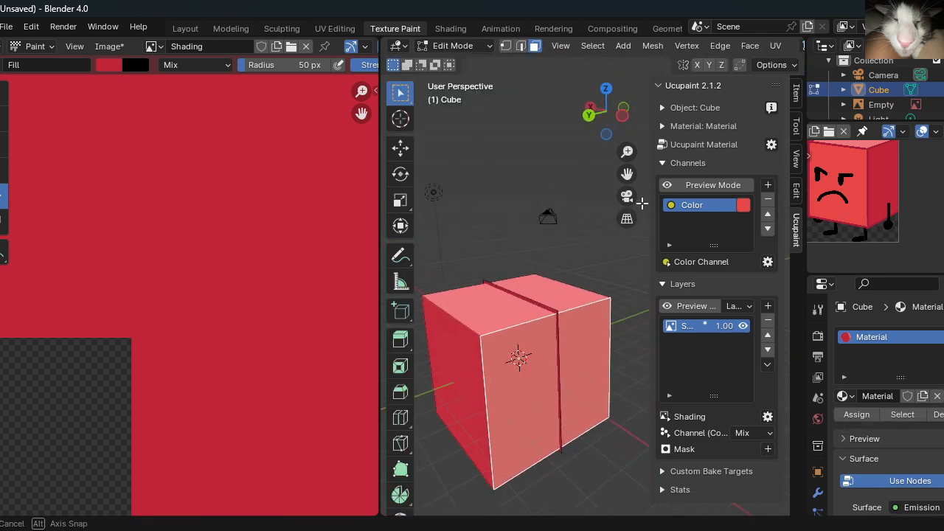
Switch the cube into Texture Paint mode, check the colour swatch, and go back to Layout
{"action": "left_click", "coordinate": [451, 44]}
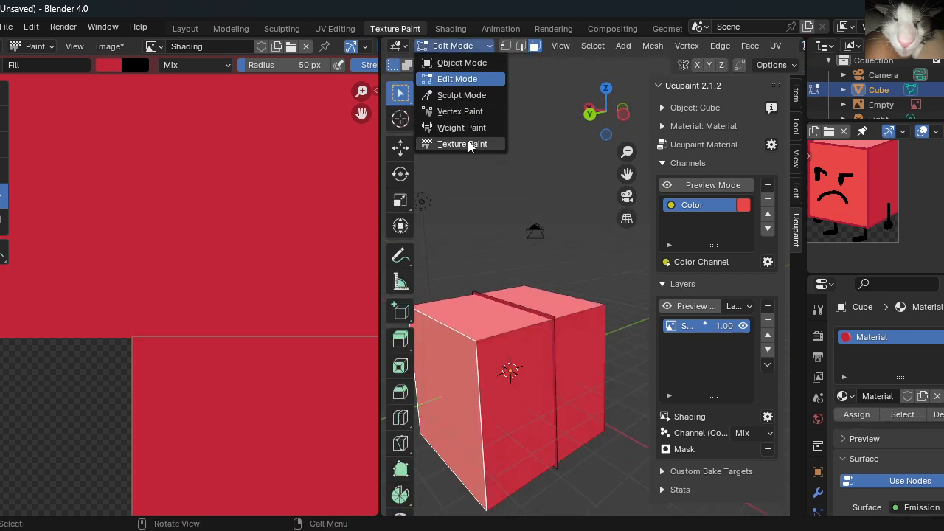
{"action": "left_click", "coordinate": [463, 144]}
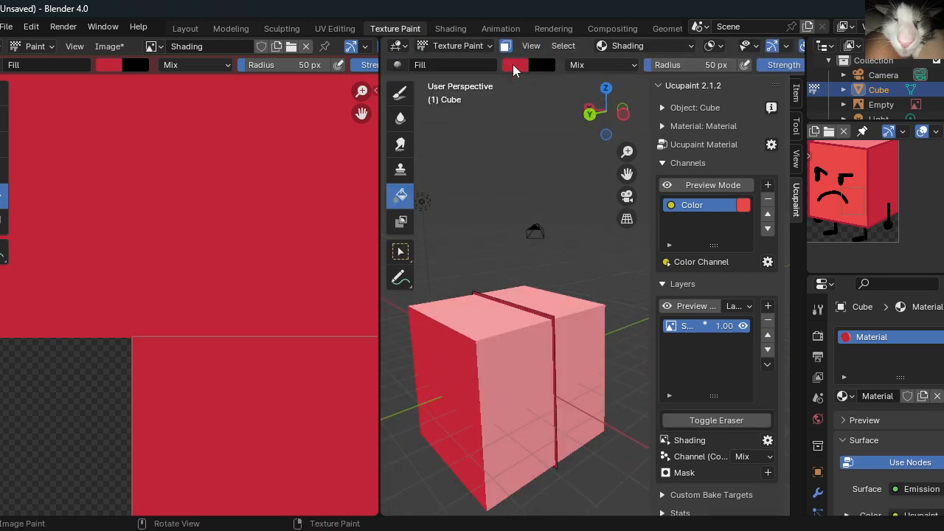
{"action": "left_click", "coordinate": [514, 65]}
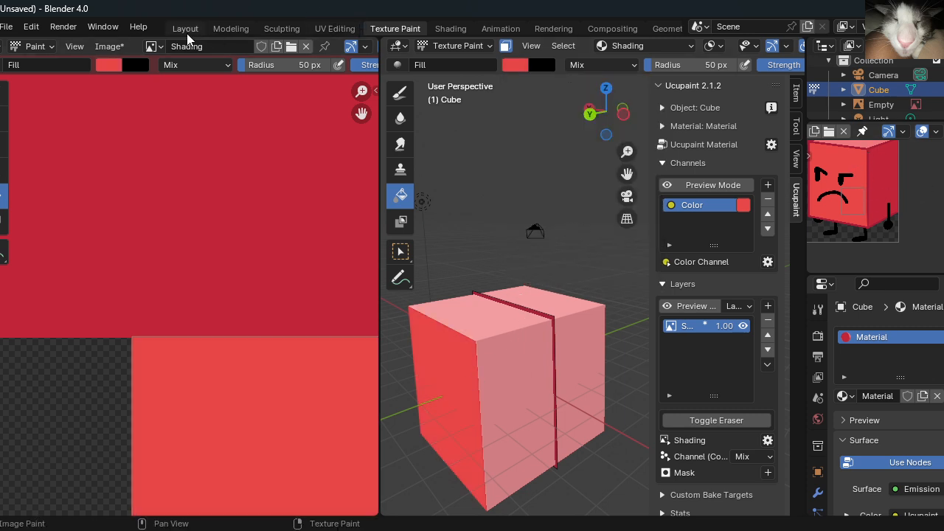
{"action": "left_click", "coordinate": [186, 28]}
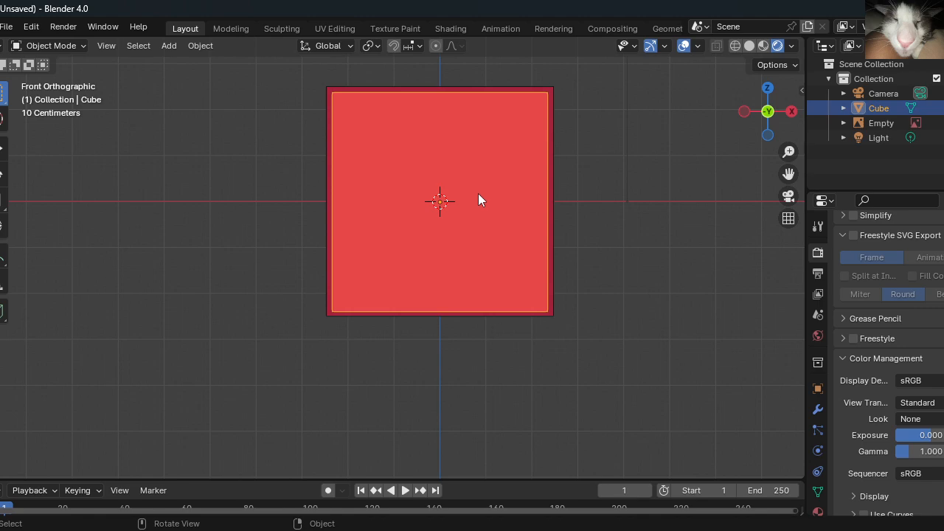
Orbit around the cube, snap to front view with numpad 1, then tilt up to see its top
{"action": "left_click_drag", "start_coordinate": [479, 200], "coordinate": [454, 236]}
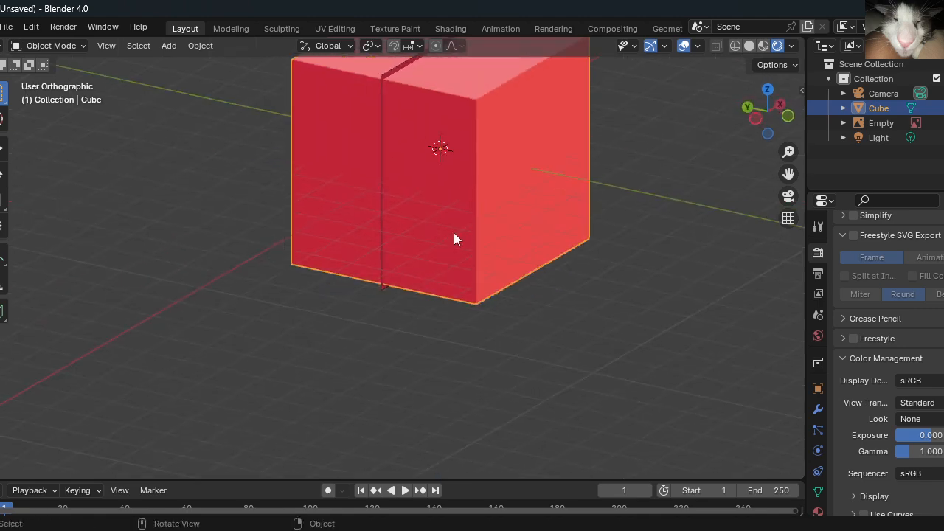
{"action": "left_click_drag", "start_coordinate": [454, 239], "coordinate": [528, 191]}
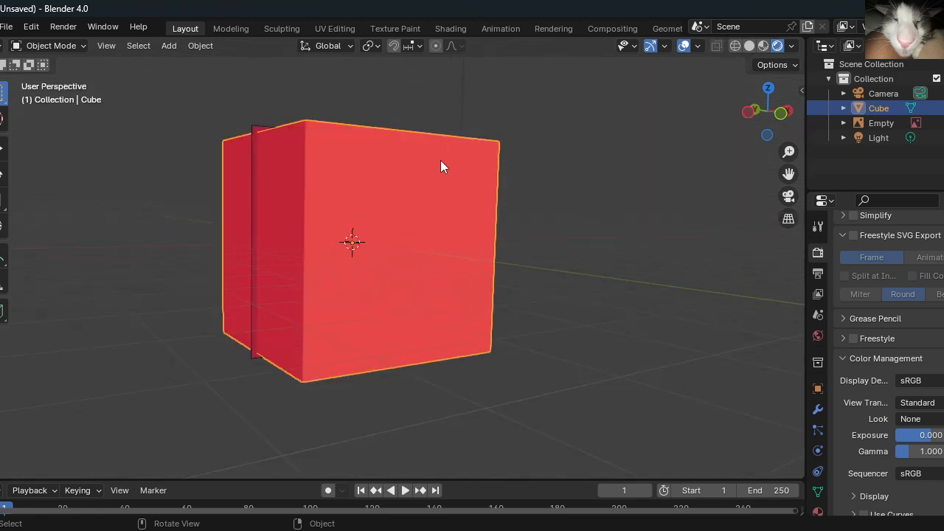
{"action": "key", "text": "1"}
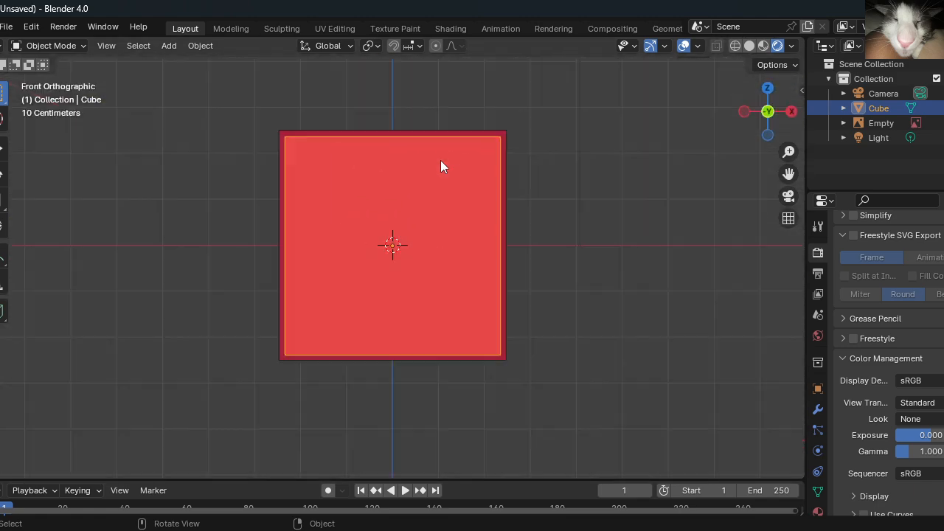
{"action": "left_click_drag", "start_coordinate": [443, 165], "coordinate": [450, 248]}
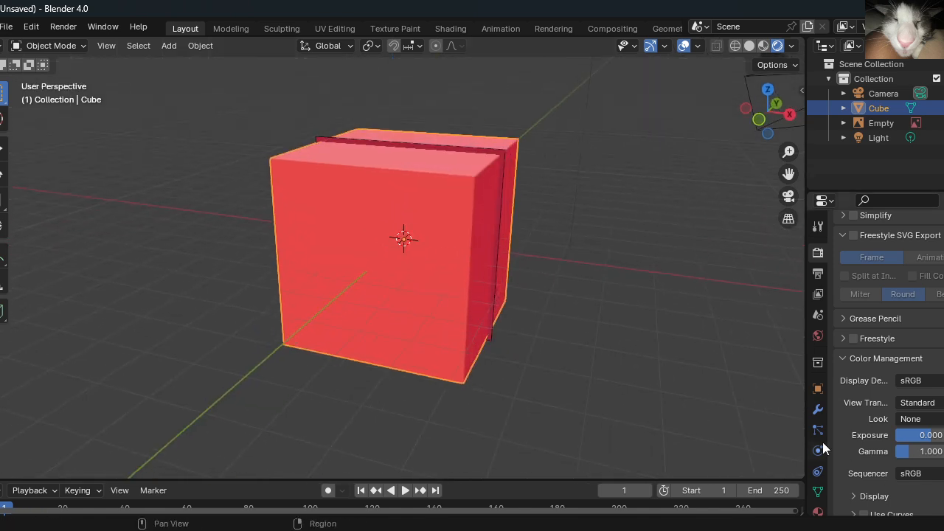
{"action": "mouse_move", "coordinate": [780, 430]}
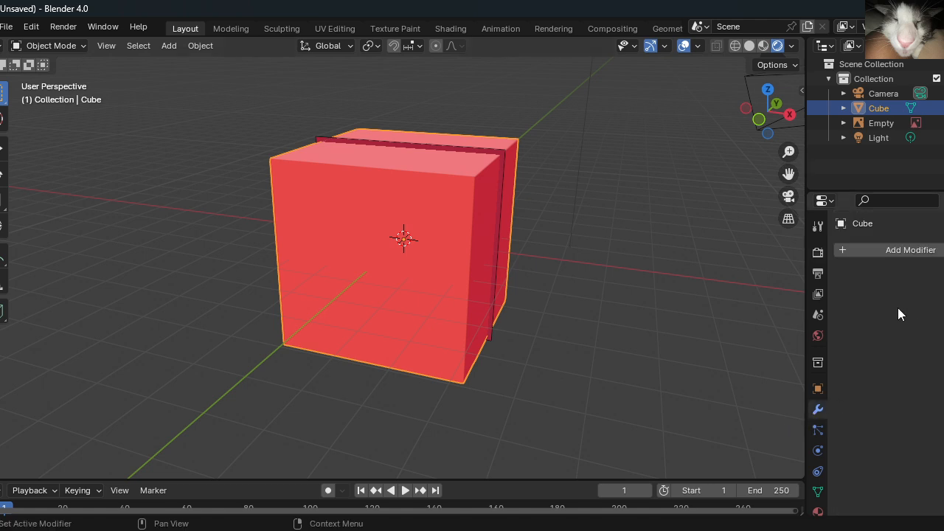
Add a second material slot and create a new dark red emission material in it
{"action": "left_click", "coordinate": [817, 472]}
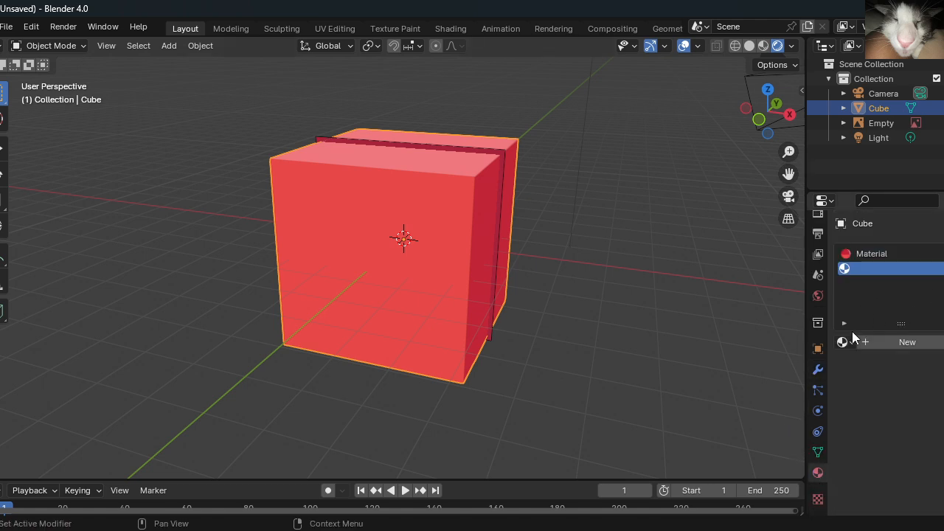
{"action": "mouse_move", "coordinate": [885, 361]}
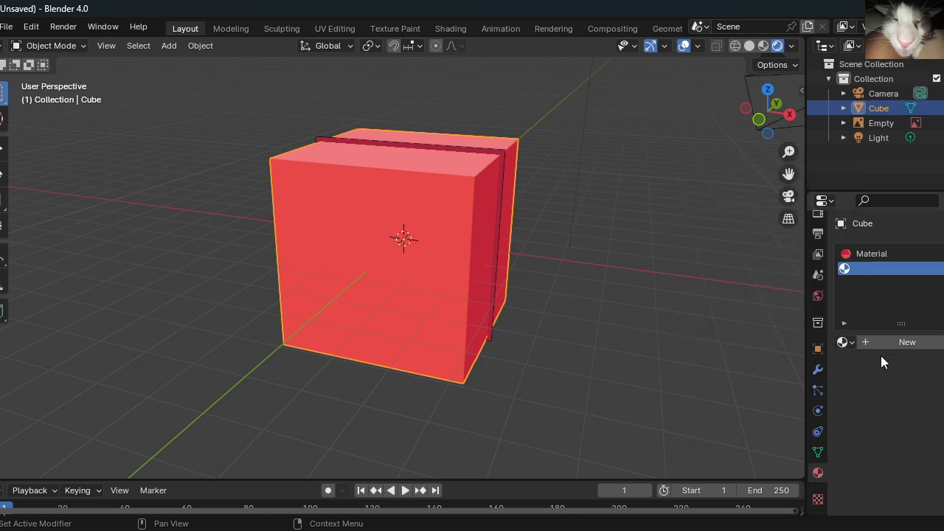
{"action": "left_click", "coordinate": [907, 342]}
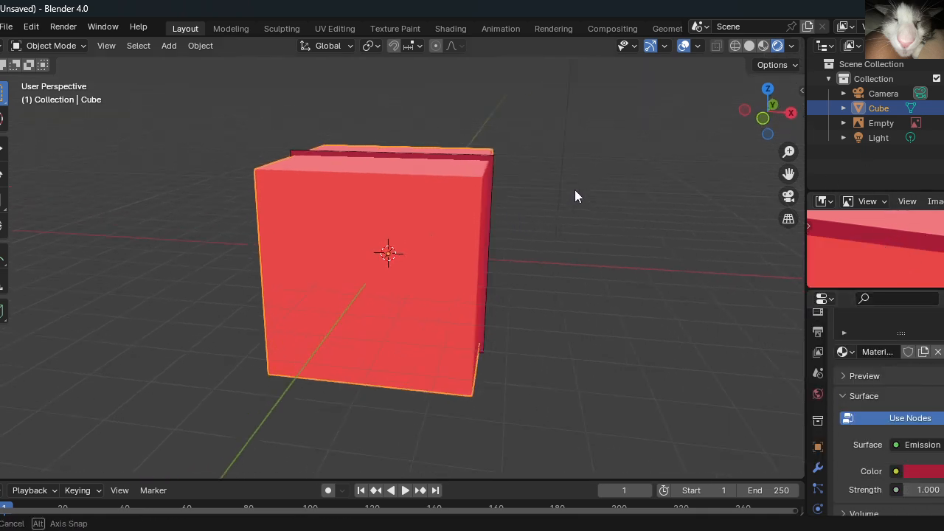
Add a Wireframe modifier to the cube and set its thickness to 0.144 m
{"action": "left_click", "coordinate": [817, 467]}
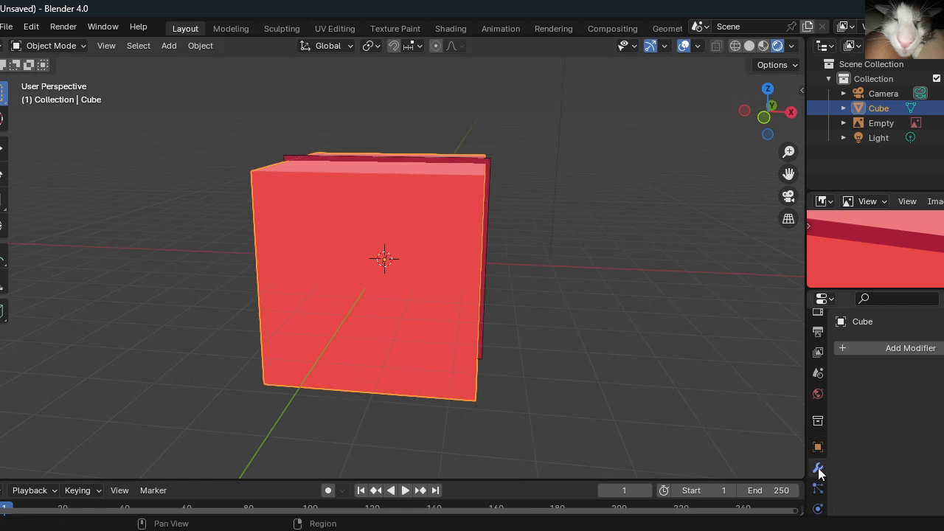
{"action": "left_click", "coordinate": [910, 348]}
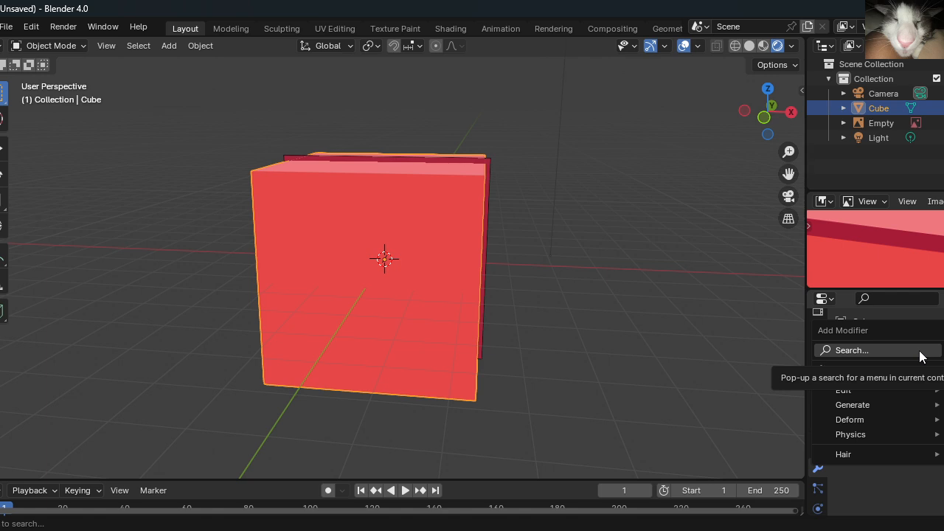
{"action": "left_click", "coordinate": [878, 349]}
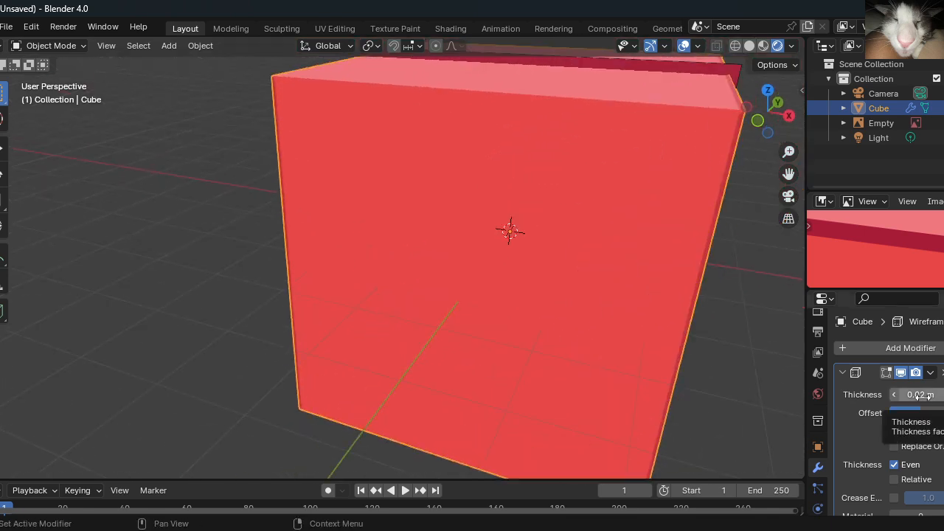
{"action": "key", "text": "KP_1"}
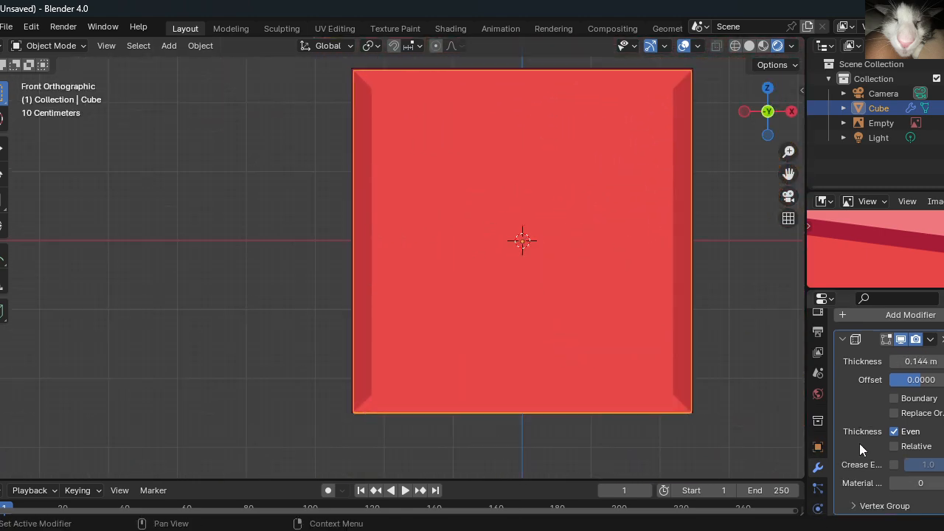
Adjust Wireframe thickness options (Even, Relative), enable Boundary and use Material Offset 1 for a dark red outline
{"action": "left_click", "coordinate": [894, 430]}
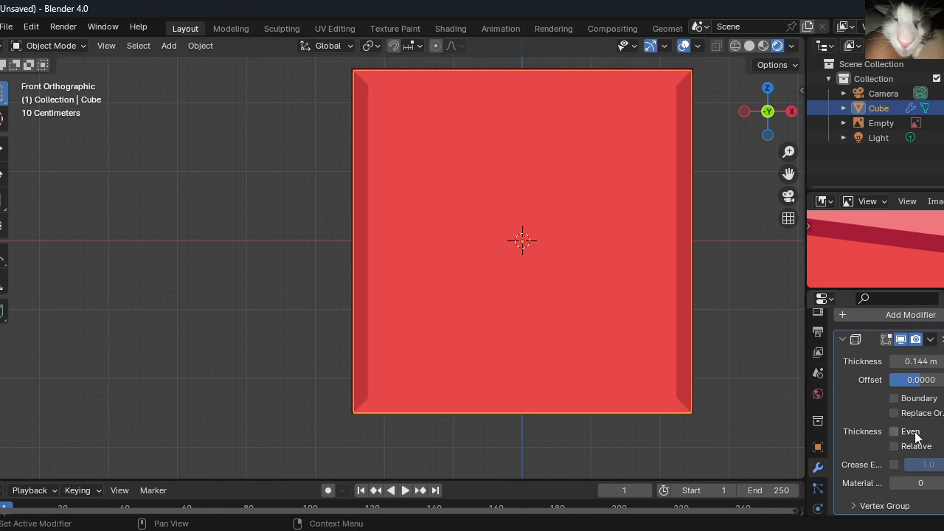
{"action": "left_click", "coordinate": [894, 445]}
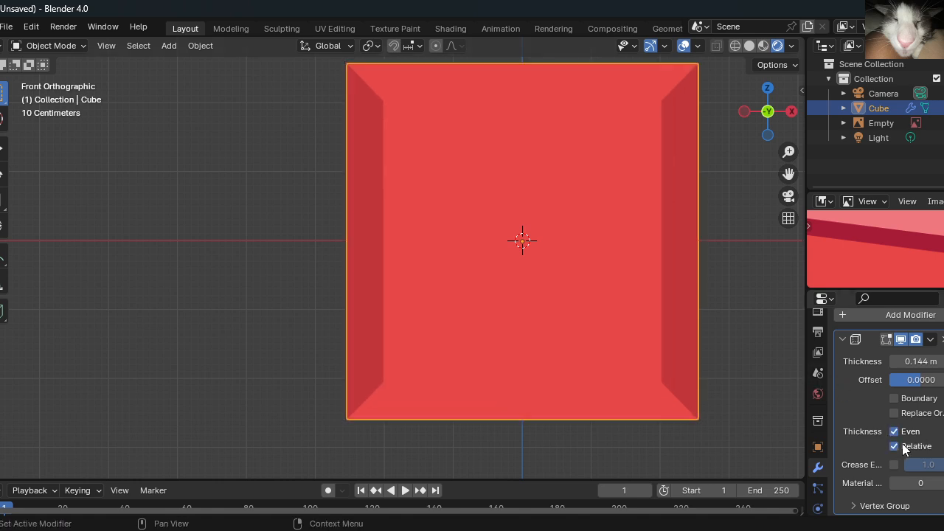
{"action": "left_click", "coordinate": [894, 445]}
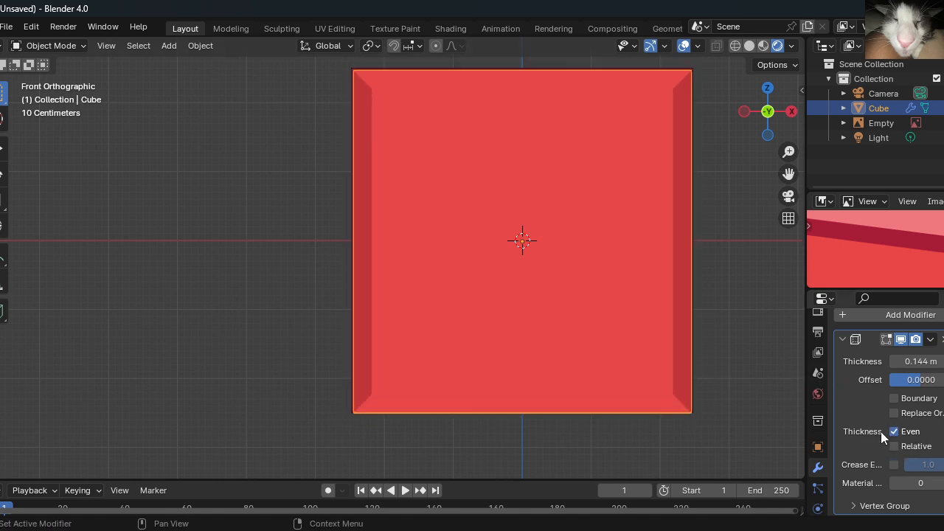
{"action": "left_click", "coordinate": [893, 398]}
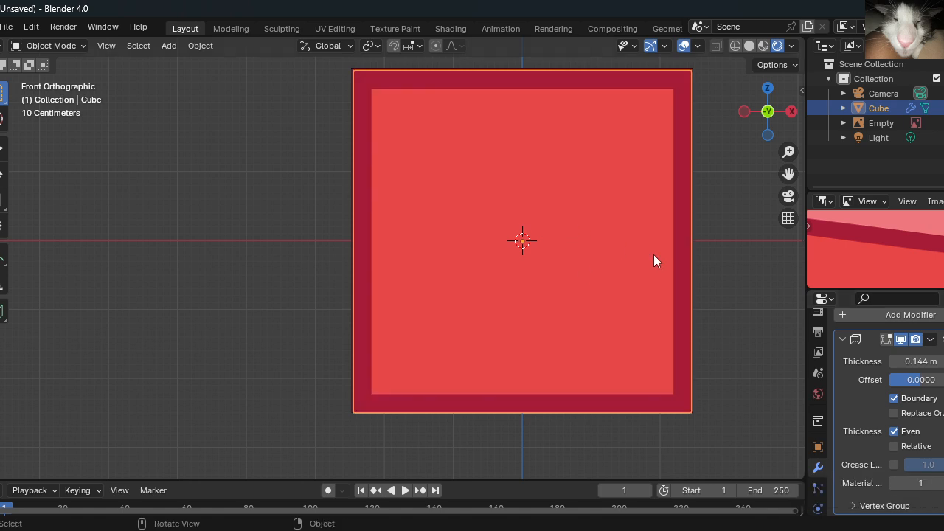
Reduce the Wireframe thickness to 0.064 m for a thin dark red outline around the face
{"action": "left_click_drag", "start_coordinate": [522, 241], "coordinate": [622, 263]}
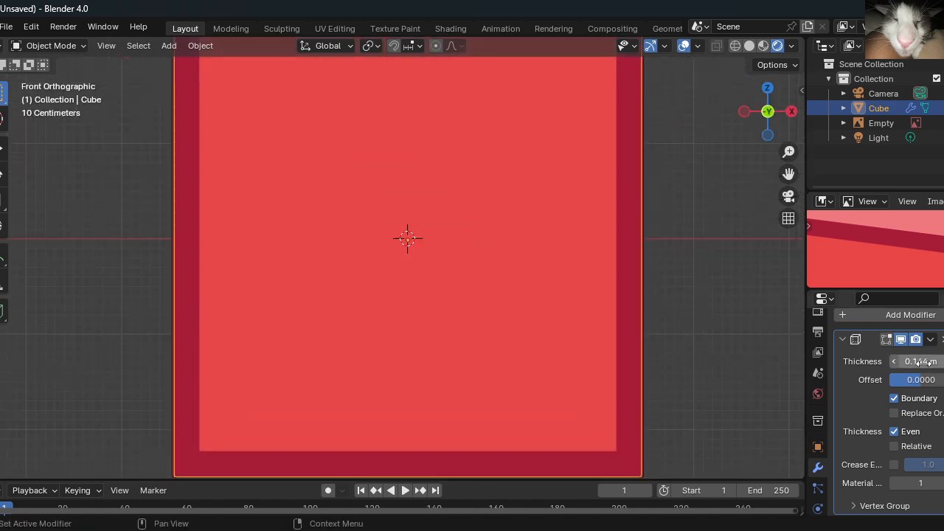
{"action": "left_click_drag", "start_coordinate": [922, 360], "coordinate": [908, 360]}
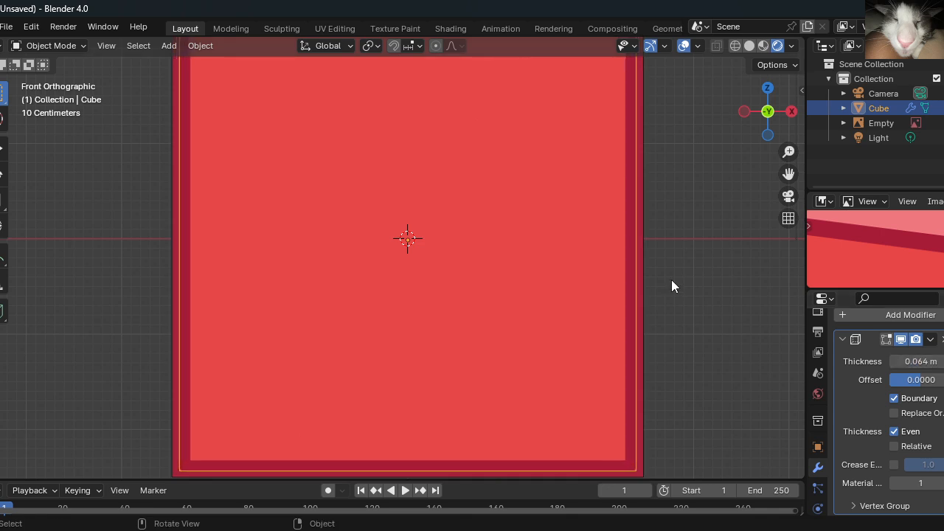
{"action": "key", "text": "g"}
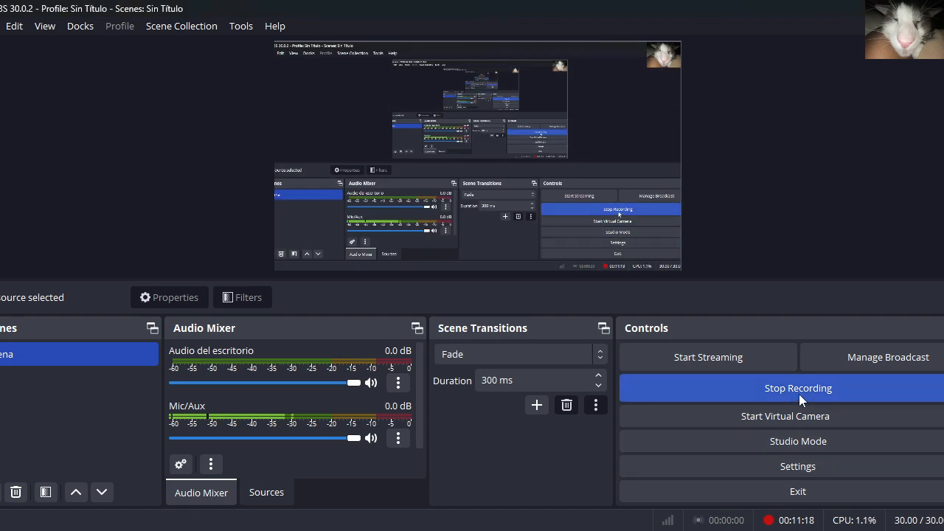
{"action": "mouse_move", "coordinate": [784, 395]}
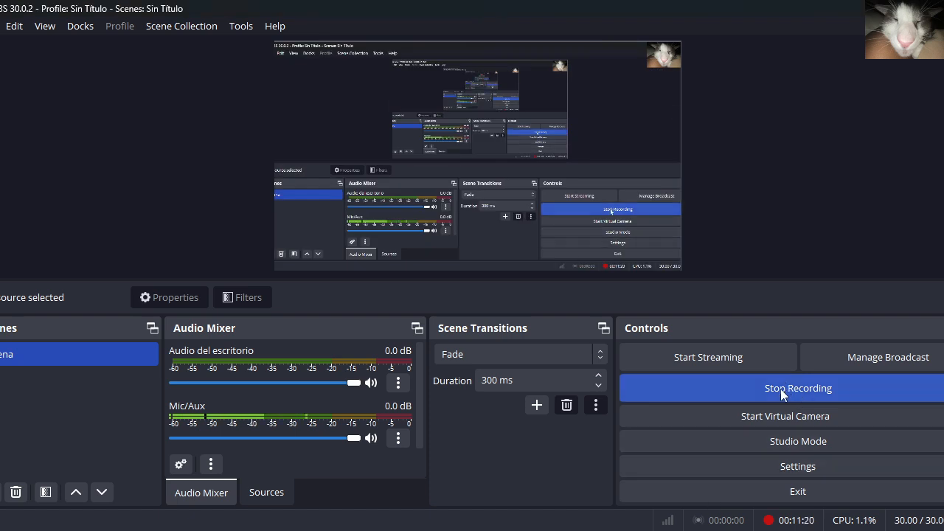
{"action": "mouse_move", "coordinate": [879, 397]}
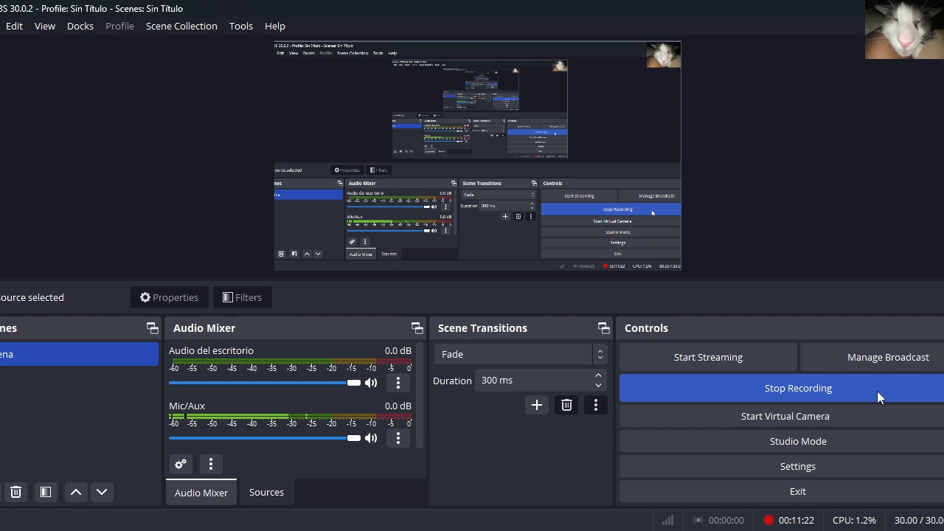